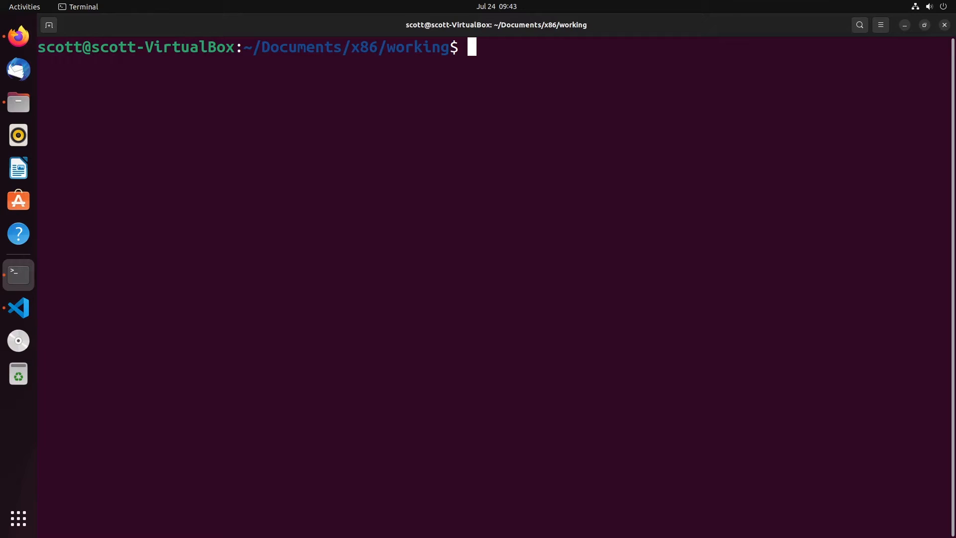
- Launch nano on a new file named unit.s from the x86 working folder
{"action": "type", "text": "nano"}
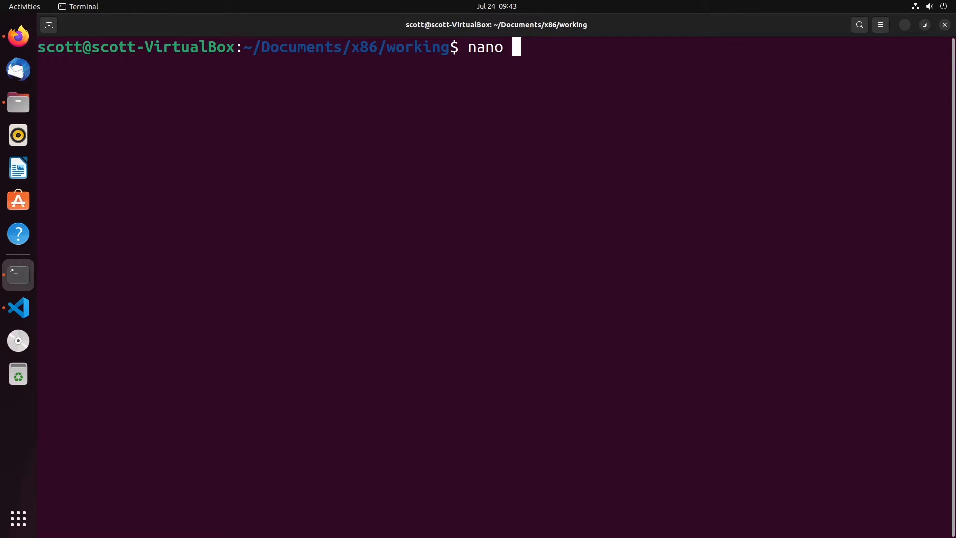
{"action": "type", "text": "unit/"}
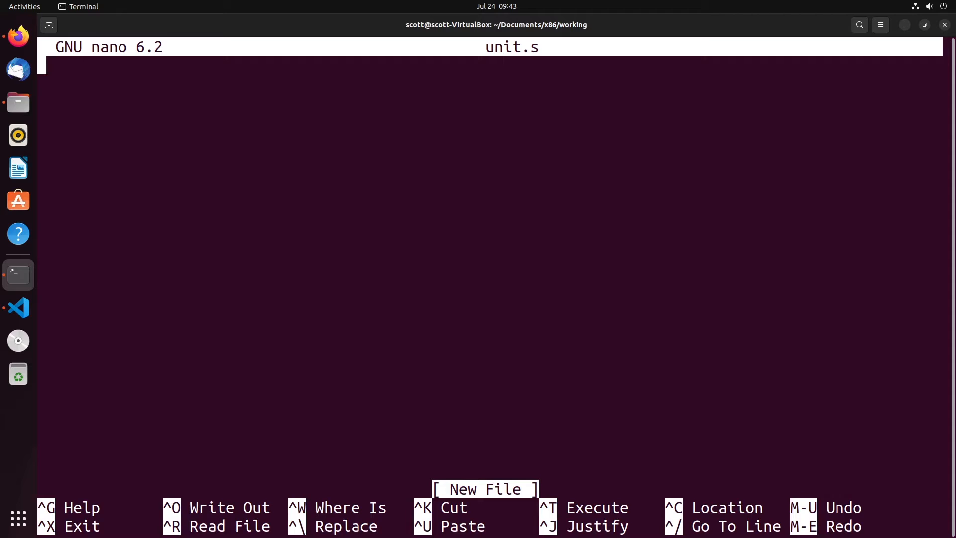
- Write 'section .bss' with an indented 'num RESB 3' line, then start a new line
{"action": "type", "text": "section .bss"}
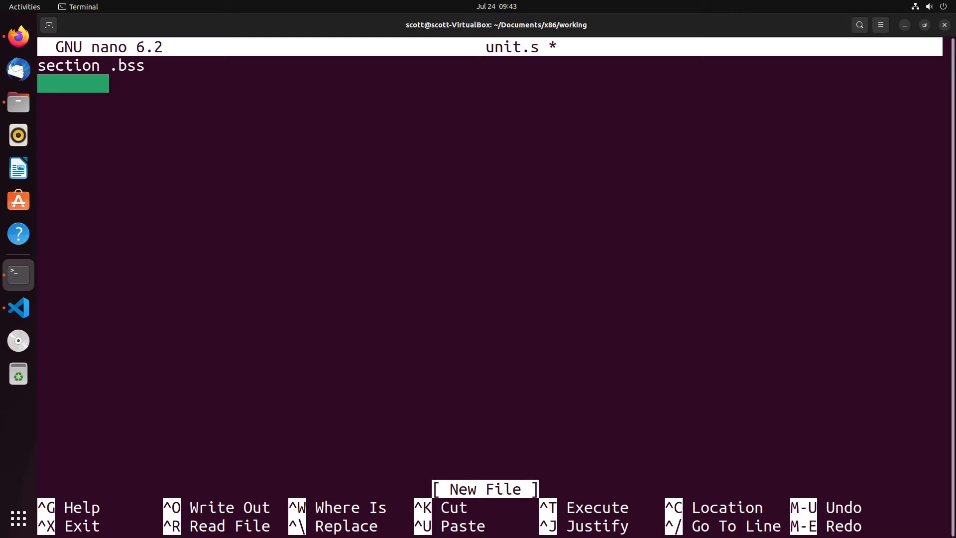
{"action": "type", "text": "nu"}
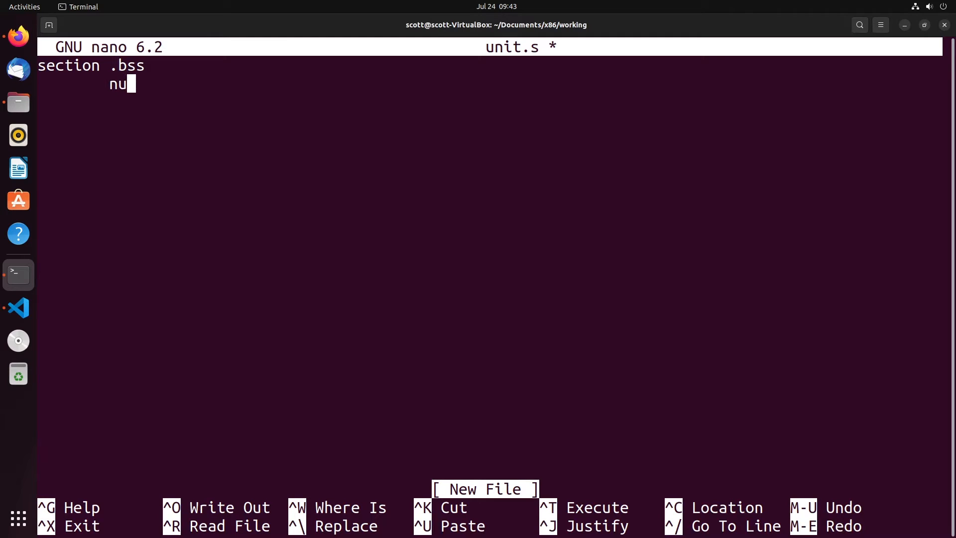
{"action": "type", "text": "m"}
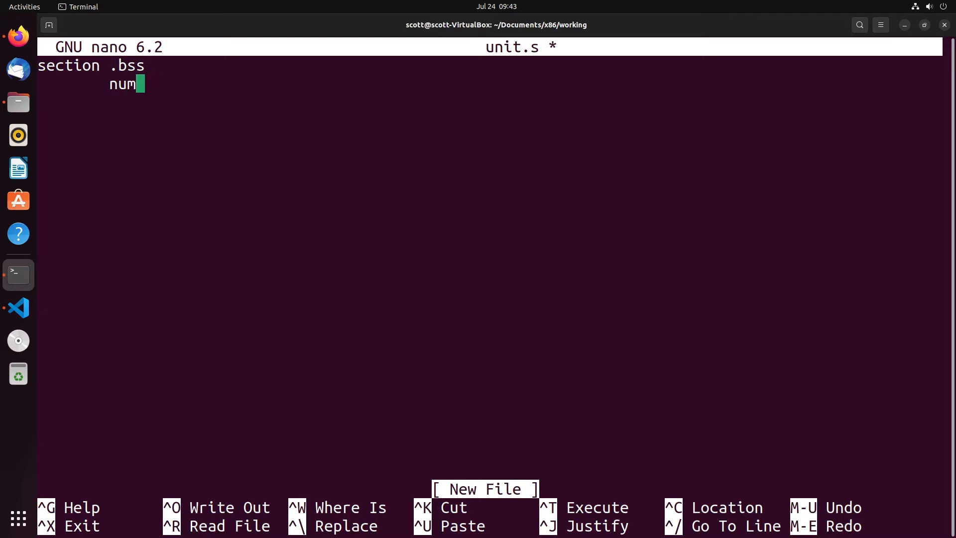
{"action": "type", "text": "RESB"}
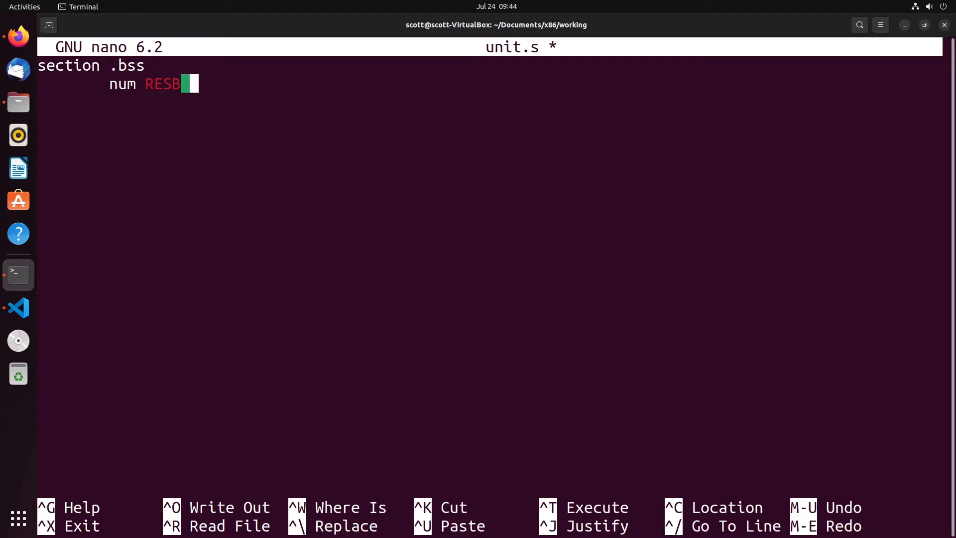
{"action": "type", "text": "3"}
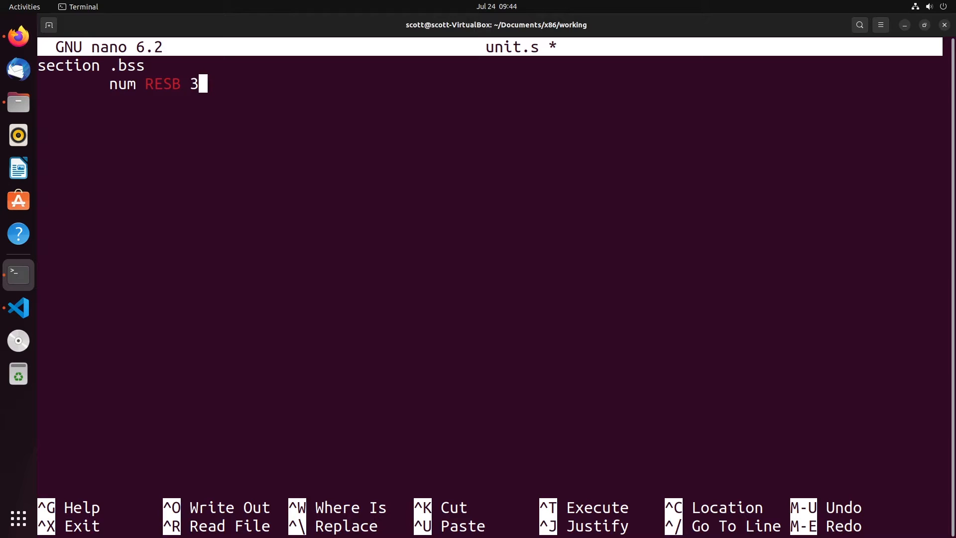
{"action": "key", "text": "Return"}
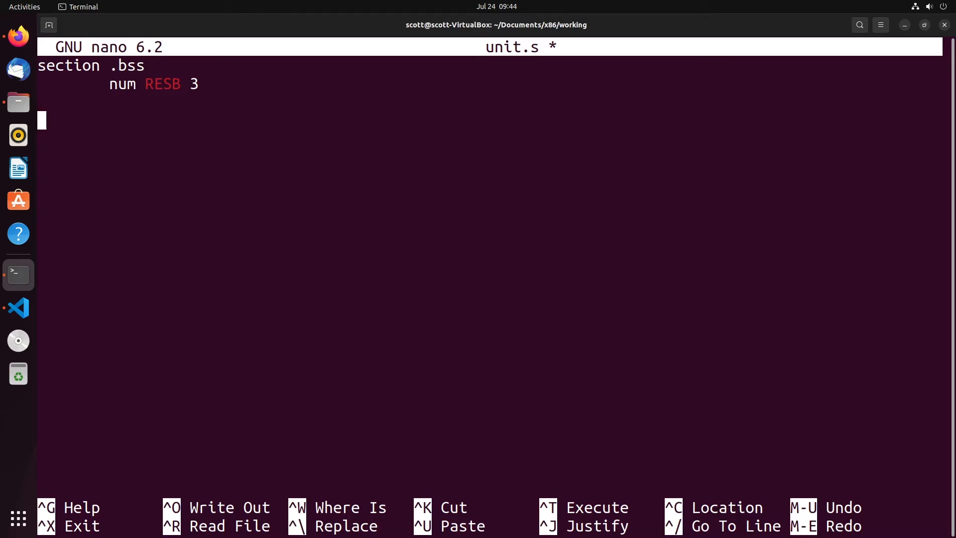
- Write section .text, global _start, the _start: label, and MOV [num],1
{"action": "type", "text": "section .text"}
{"action": "left_click", "coordinate": [490, 139]}
{"action": "type", "text": "gh"}
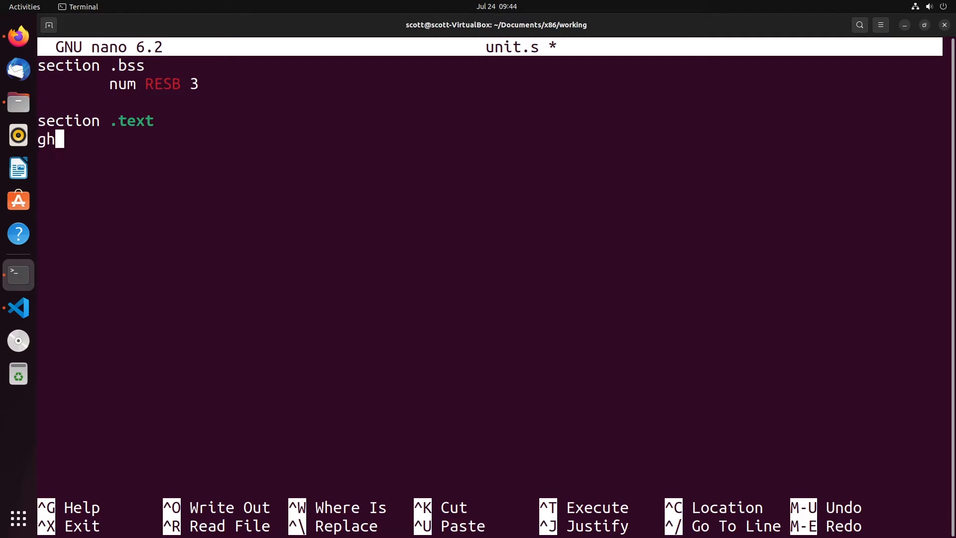
{"action": "type", "text": "global _start"}
{"action": "type", "text": "_start:"}
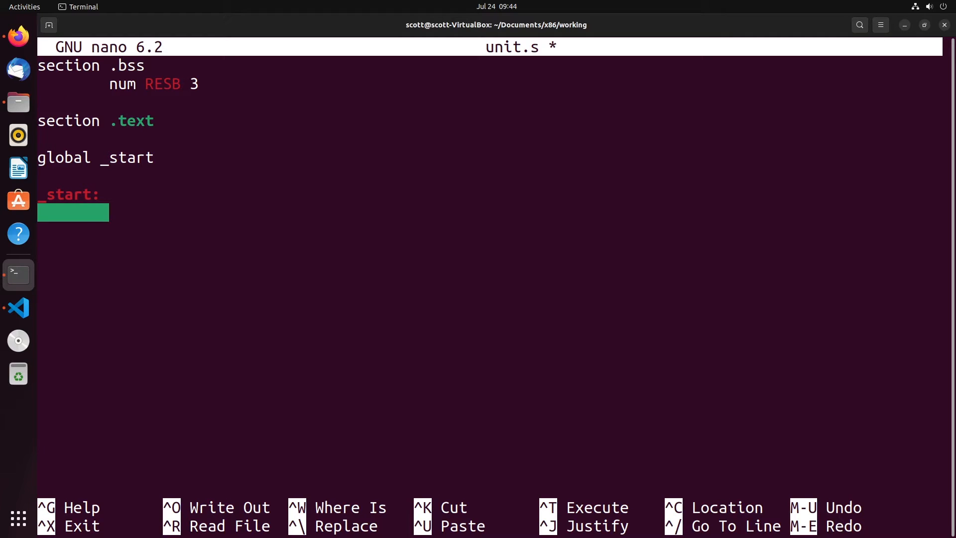
{"action": "type", "text": "MOV [n"}
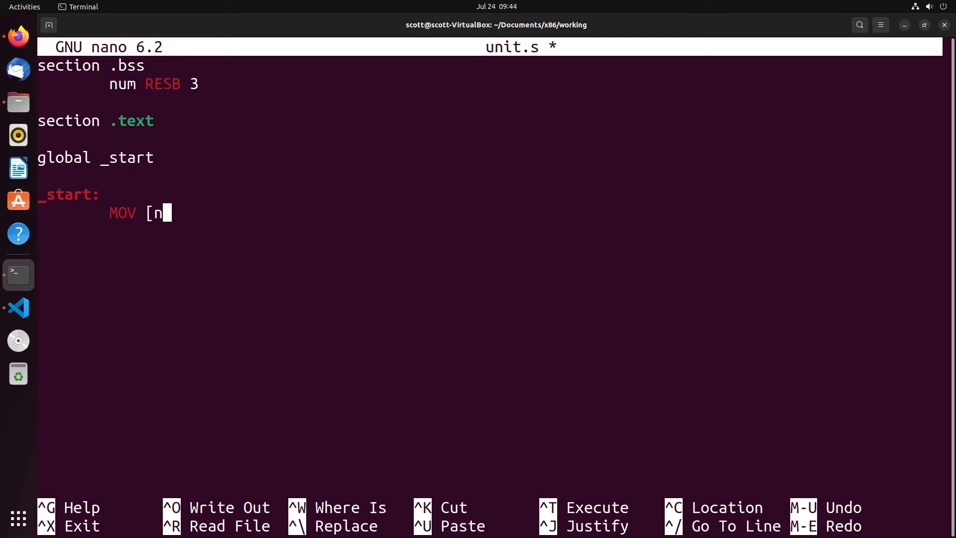
{"action": "type", "text": "um],"}
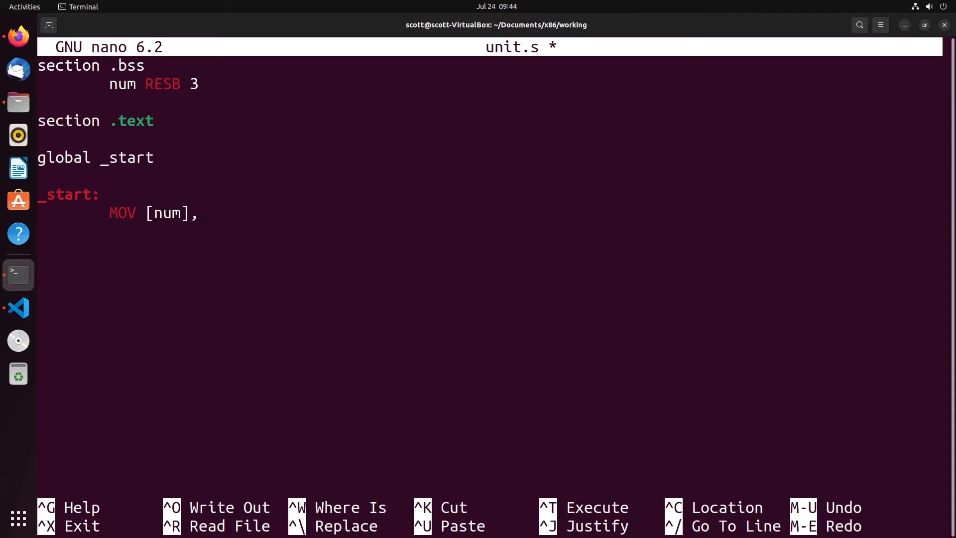
{"action": "type", "text": "1"}
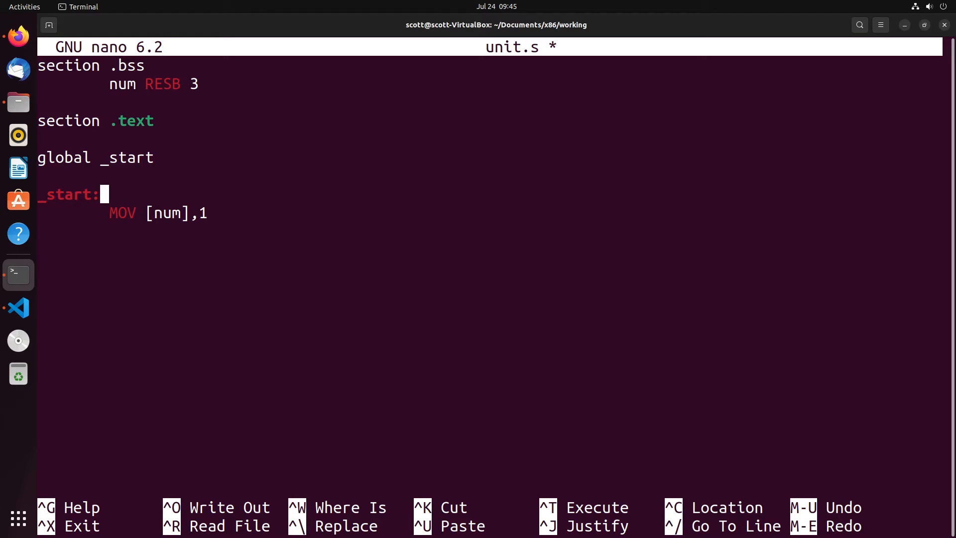
- Insert 'MOV bl,1' under _start: and replace the literal 1 with bl
{"action": "key", "text": "Return"}
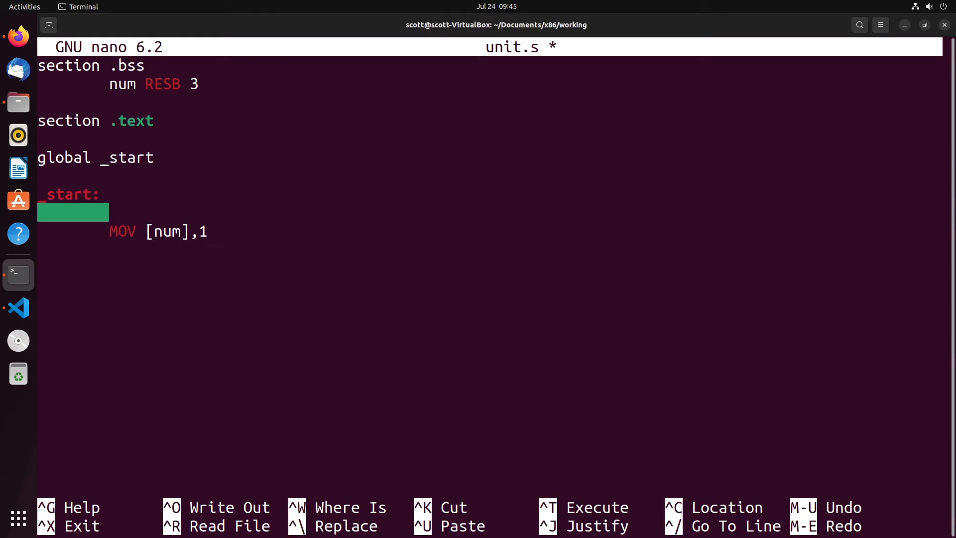
{"action": "type", "text": "MOV"}
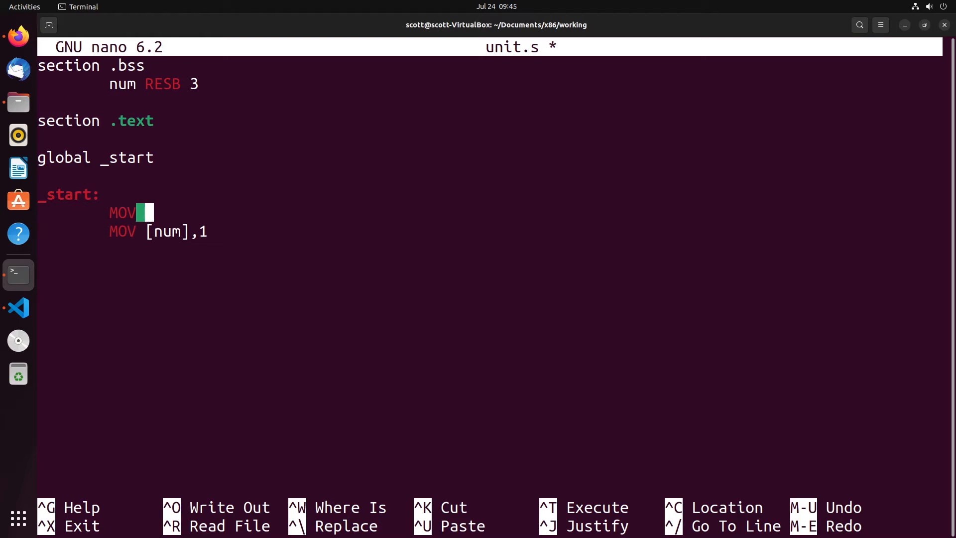
{"action": "type", "text": "b"}
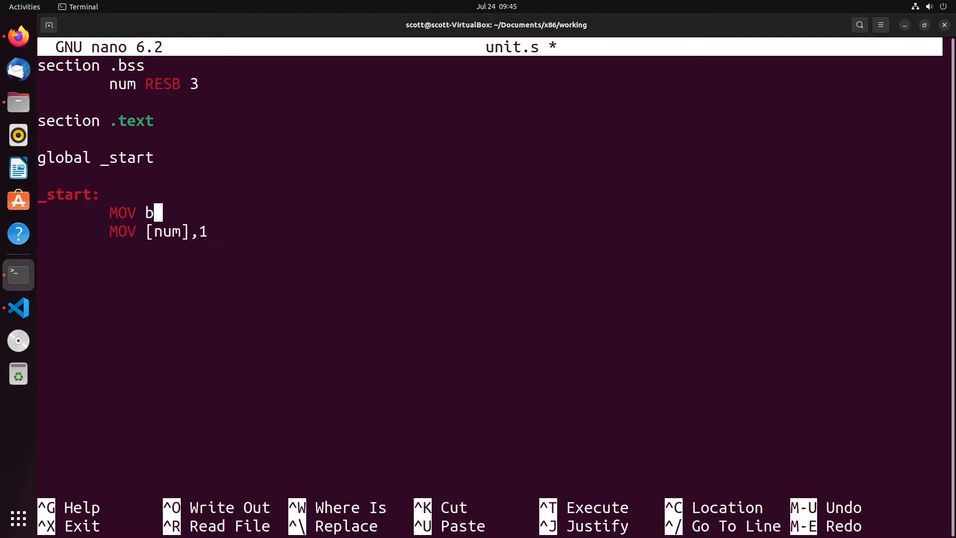
{"action": "type", "text": "l,1"}
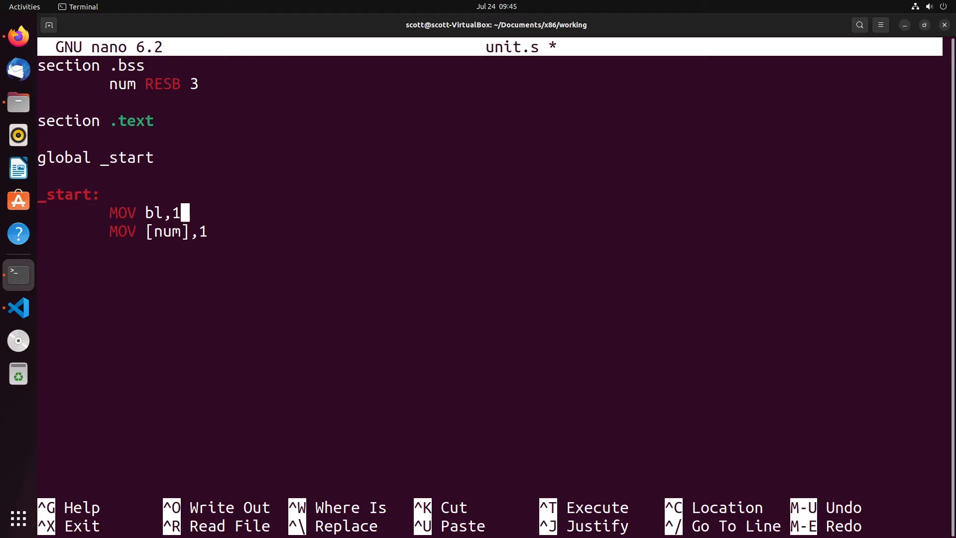
{"action": "type", "text": "bl"}
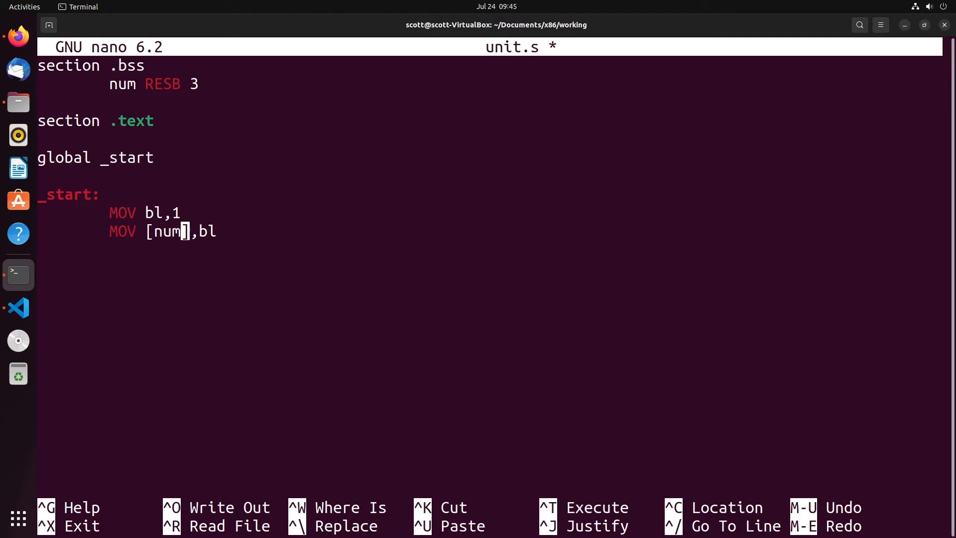
- Edit the offset after num in the address, trying +2 then +1
{"action": "key", "text": "Right"}
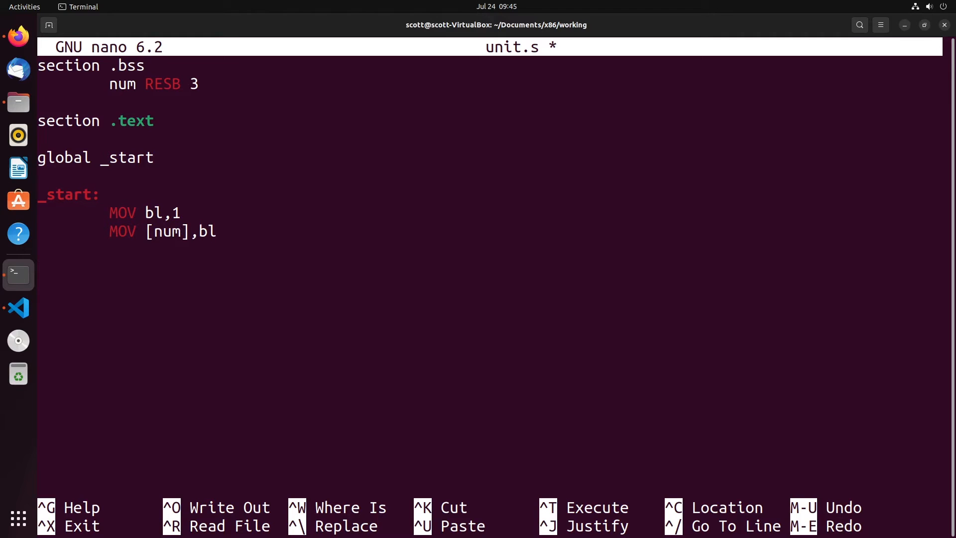
{"action": "type", "text": "+"}
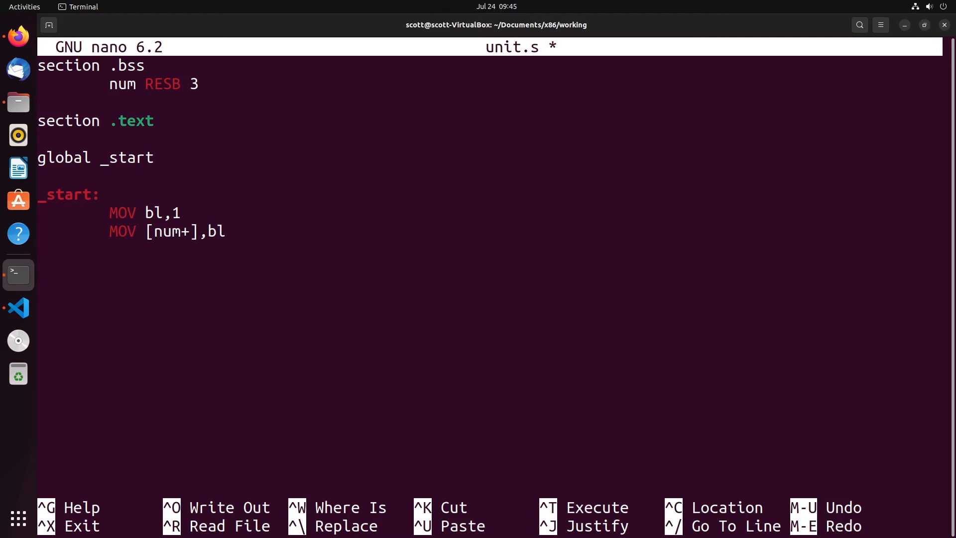
{"action": "type", "text": "2"}
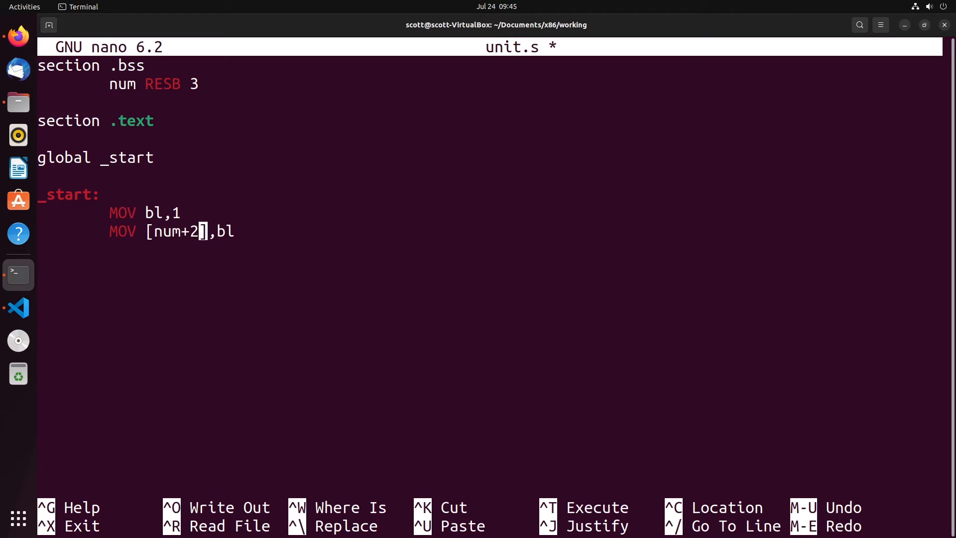
{"action": "key", "text": "BackSpace"}
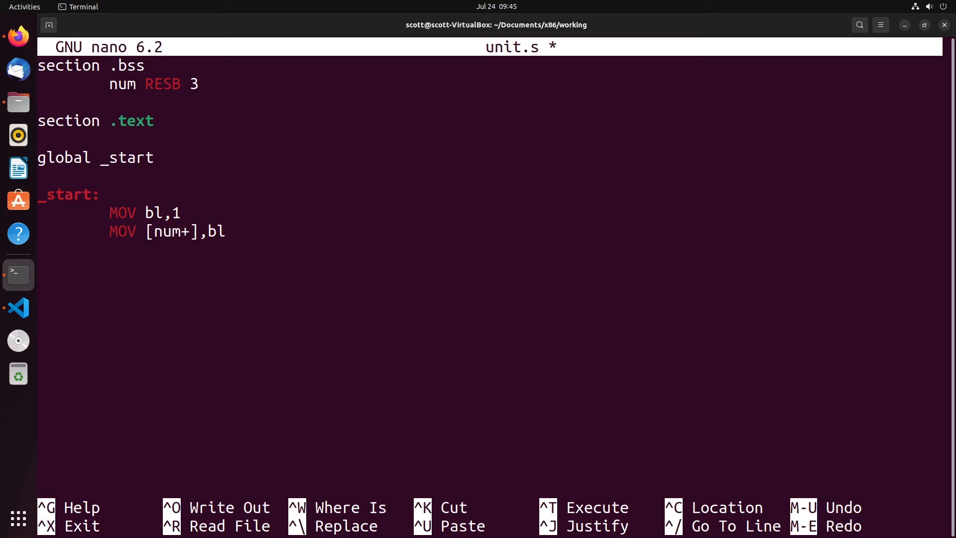
{"action": "key", "text": "BackSpace"}
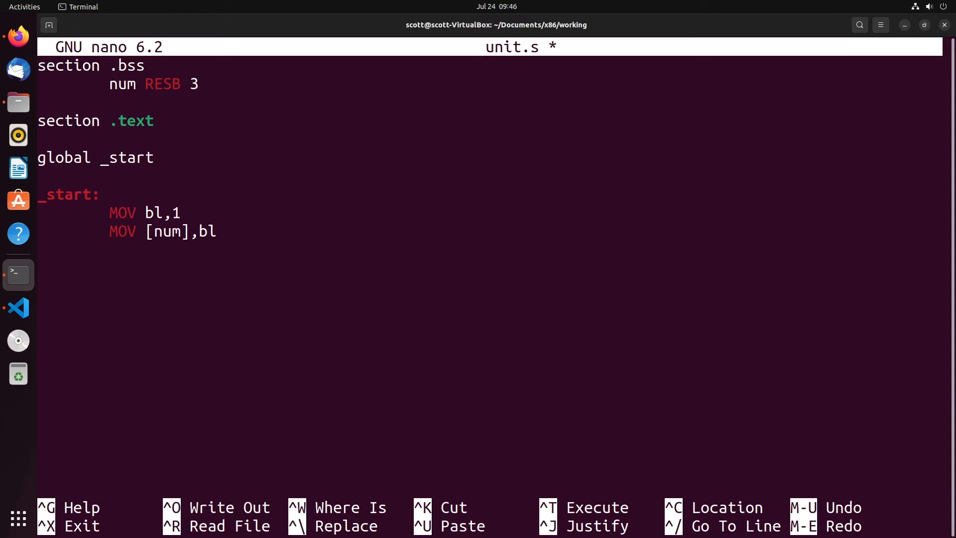
{"action": "type", "text": "+1"}
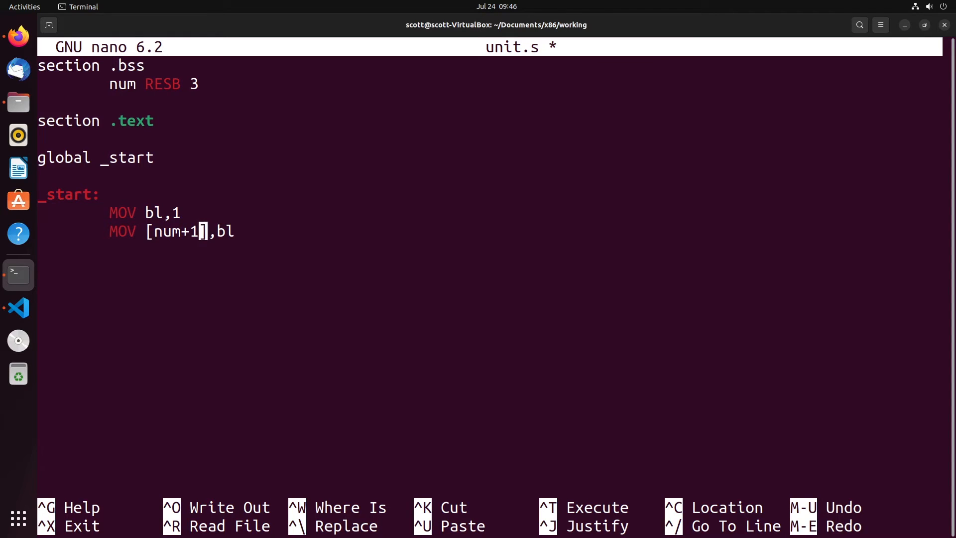
{"action": "type", "text": "3"}
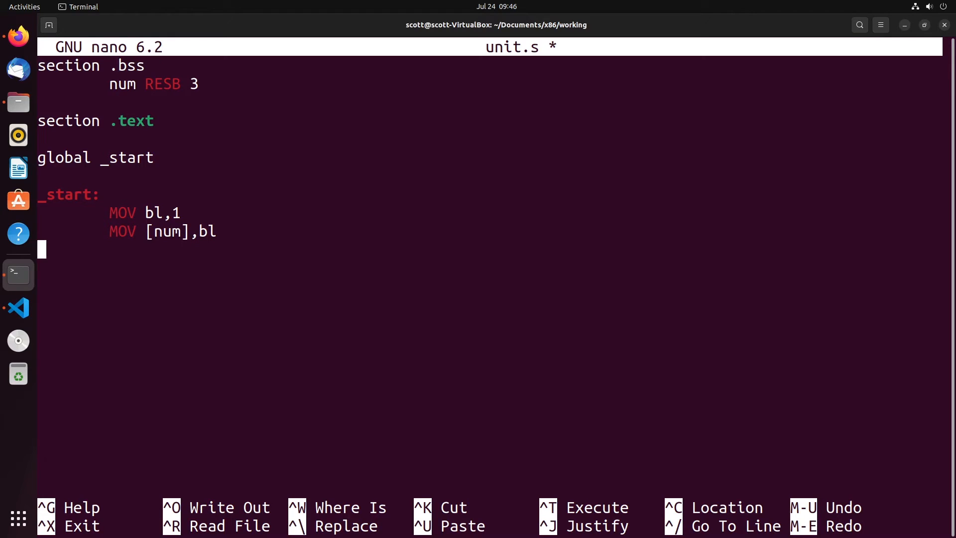
- Add MOV [num+1],bl, MOV [num+2],bl, a MOV eax line, and INT 80h
{"action": "type", "text": "MOV [n"}
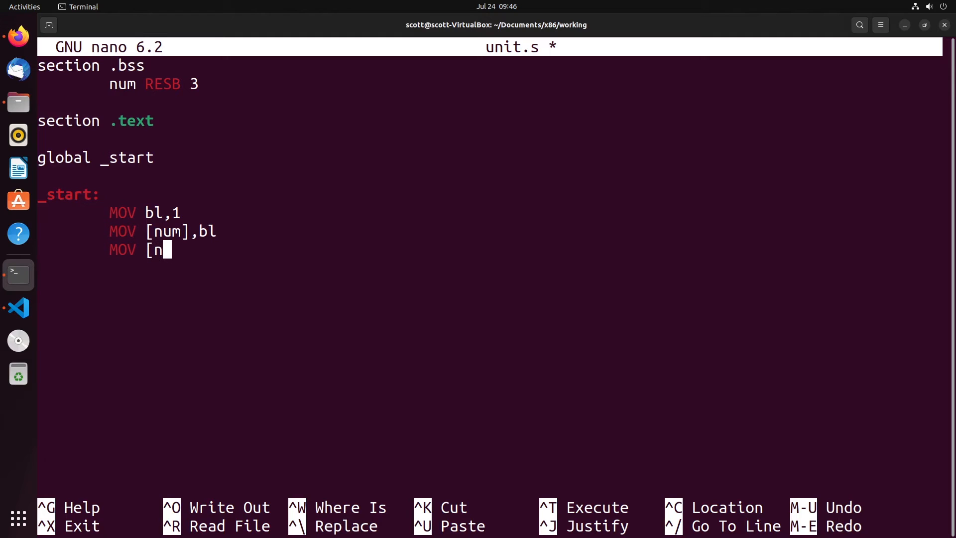
{"action": "type", "text": "um+`"}
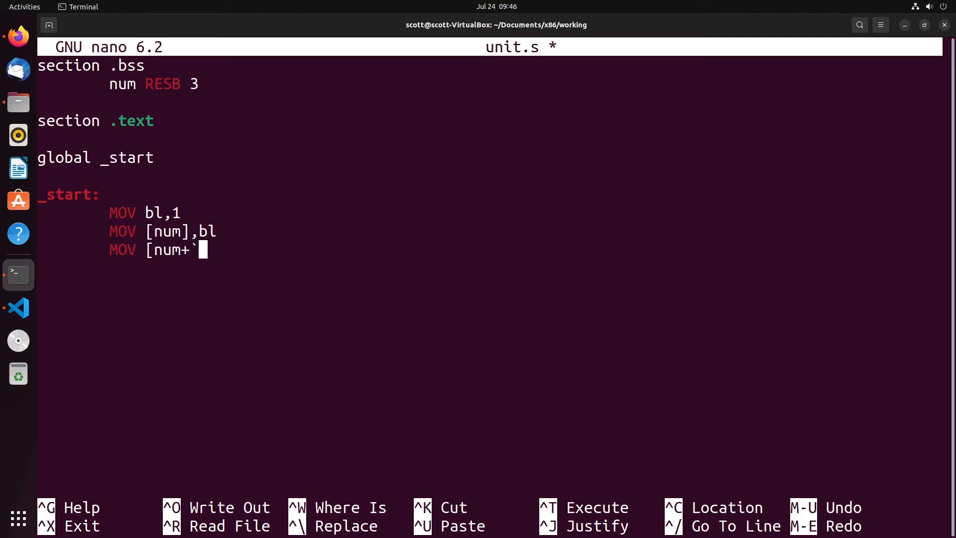
{"action": "type", "text": "1],"}
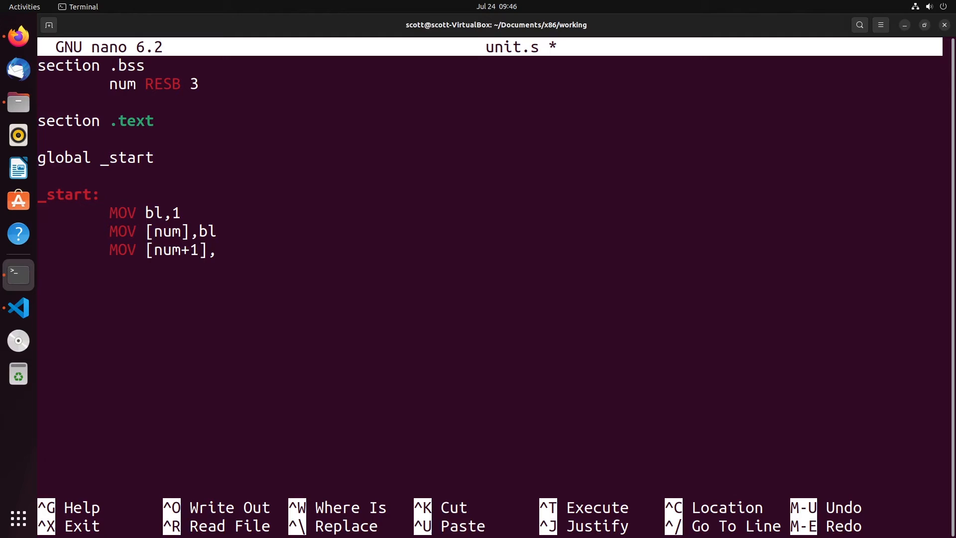
{"action": "type", "text": "bl"}
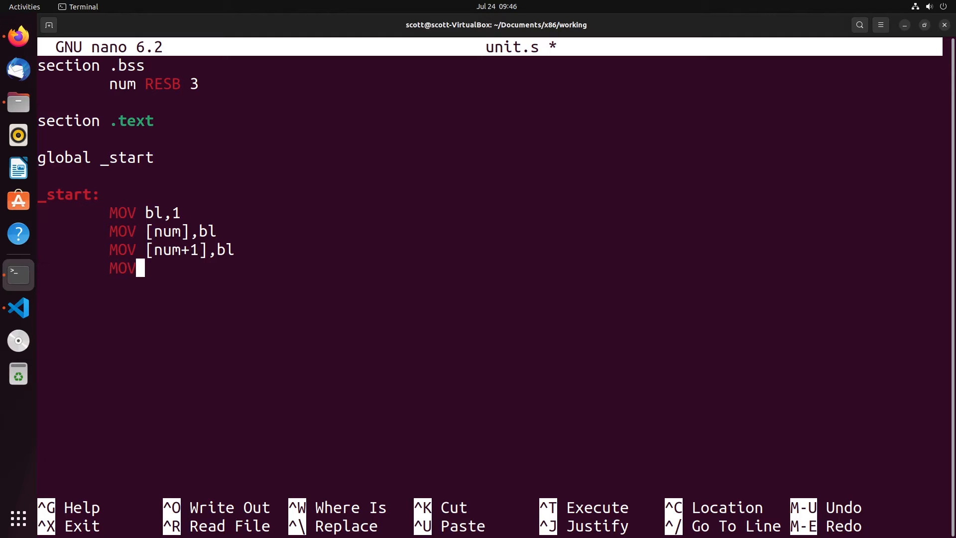
{"action": "type", "text": "[num+2"}
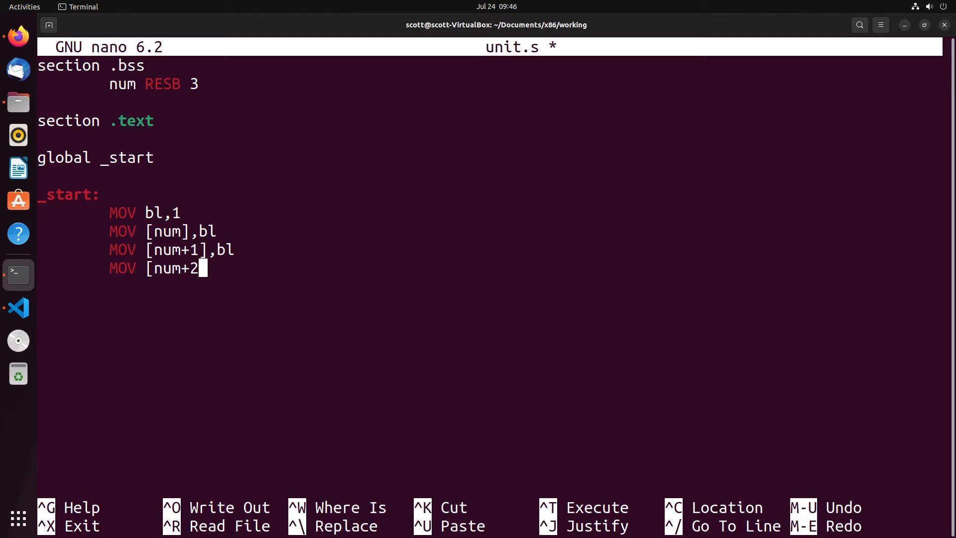
{"action": "type", "text": "],bl"}
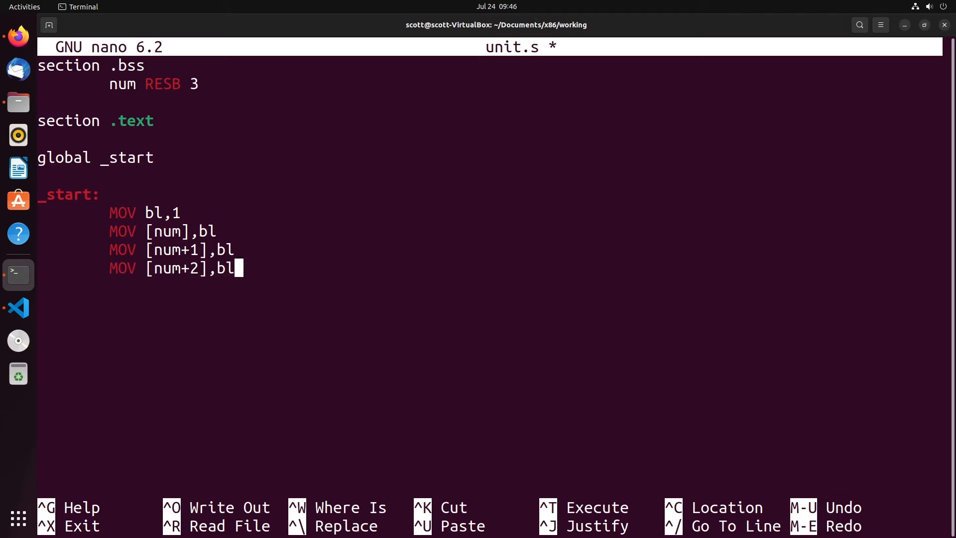
{"action": "type", "text": "MOV e"}
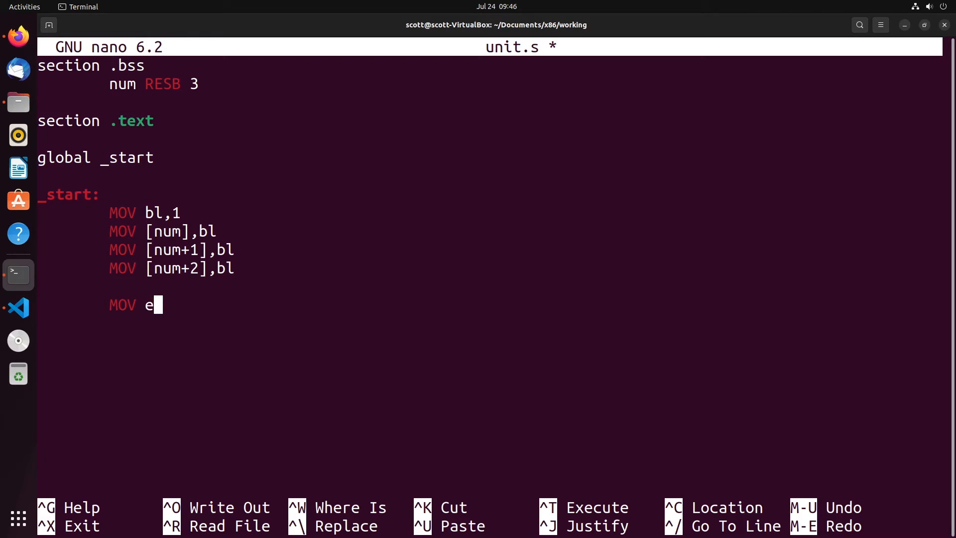
{"action": "type", "text": "ax"}
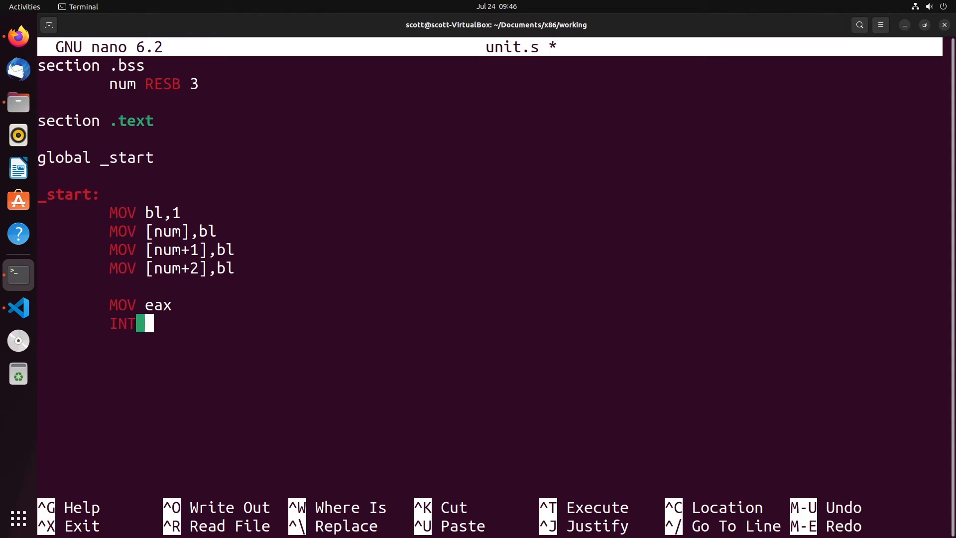
{"action": "type", "text": "80h"}
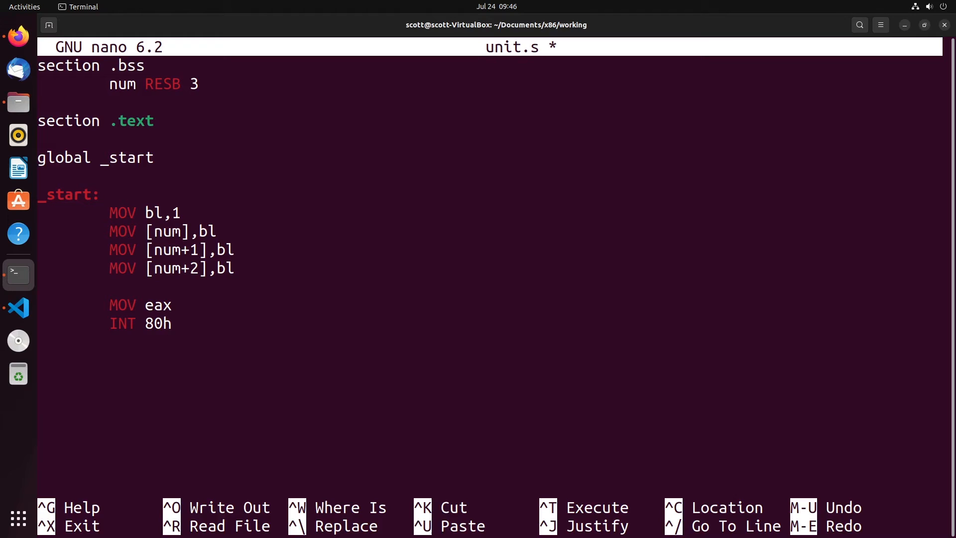
- Exit nano and assemble with nasm -f elf -o unit.o unit.s, getting a line 14 error
{"action": "key", "text": "ctrl+x"}
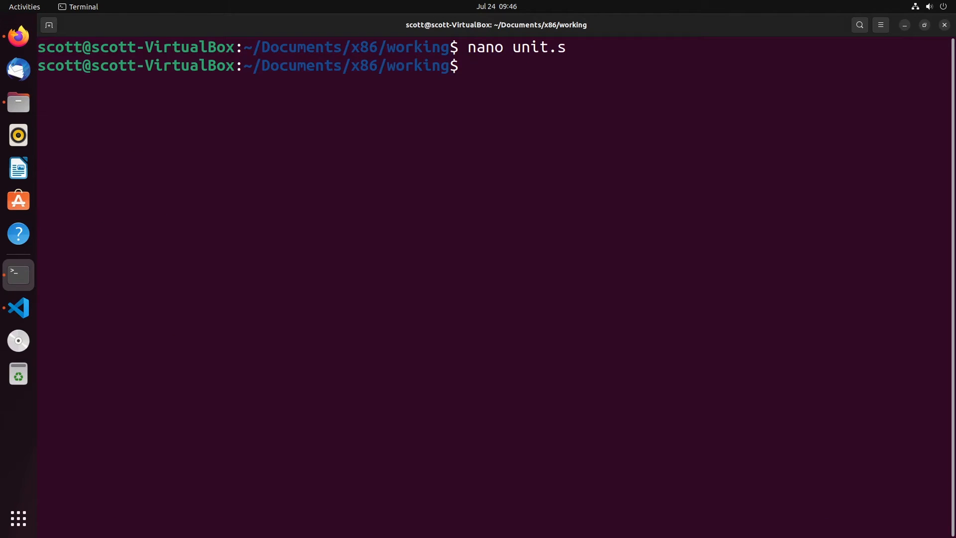
{"action": "type", "text": "nasm -"}
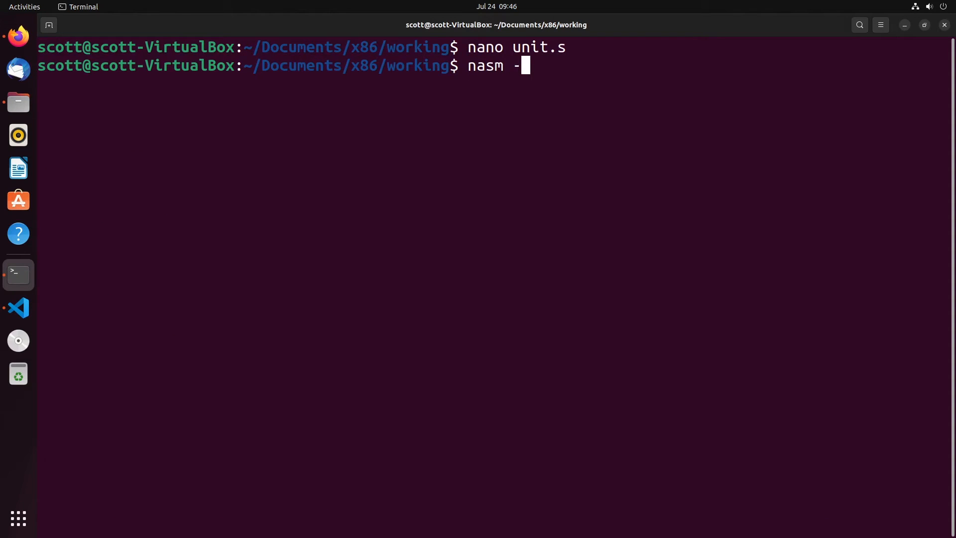
{"action": "type", "text": "f elf -o data.o data.s"}
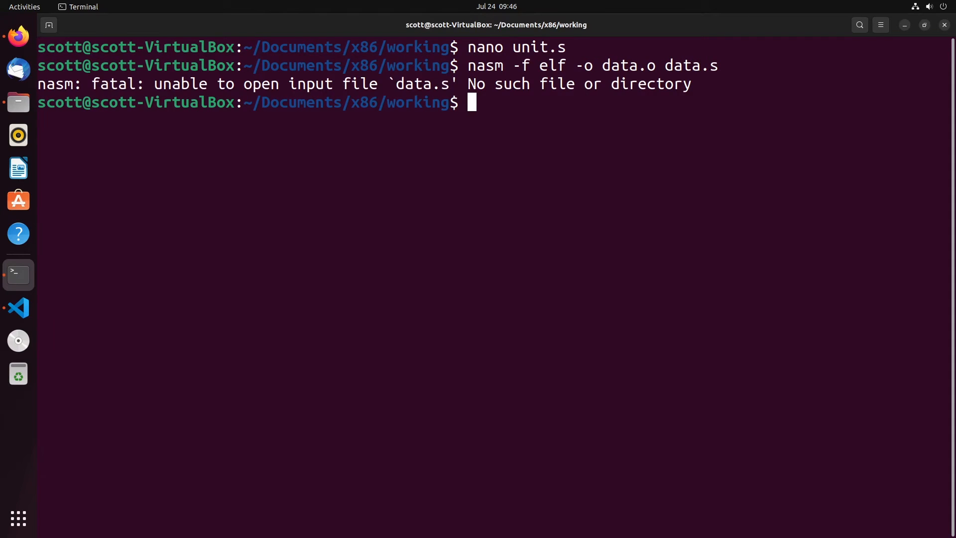
{"action": "type", "text": "nasm -f elf -o d"}
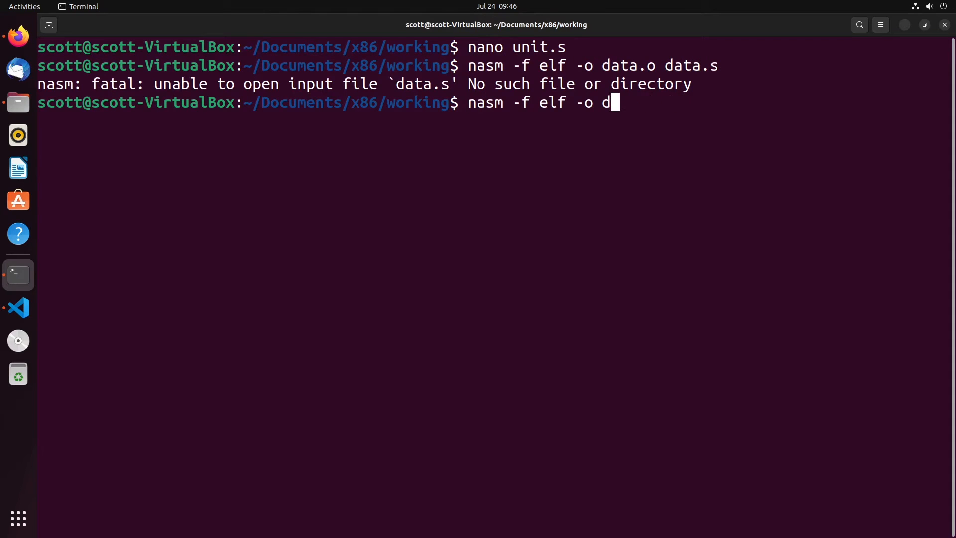
{"action": "type", "text": "uni"}
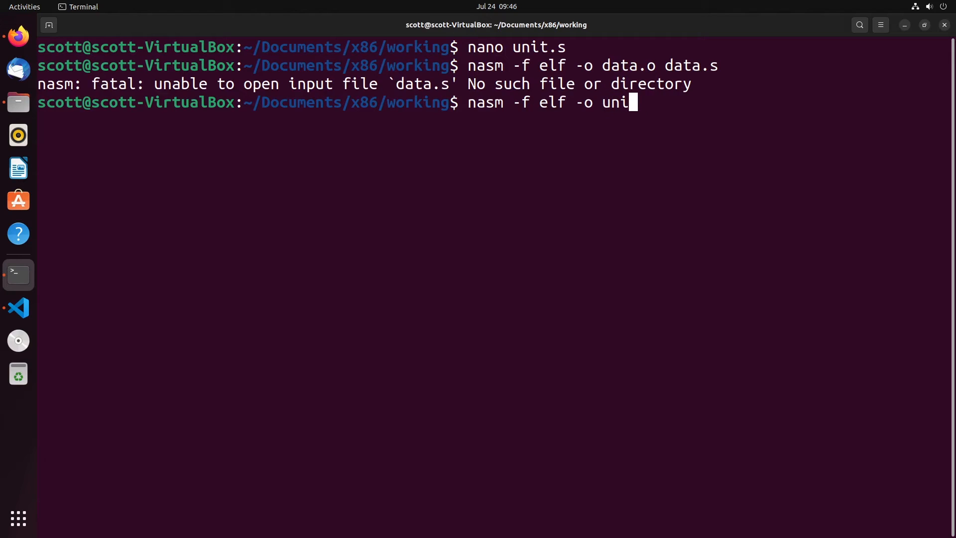
{"action": "key", "text": "BackSpace"}
{"action": "type", "text": "ls"}
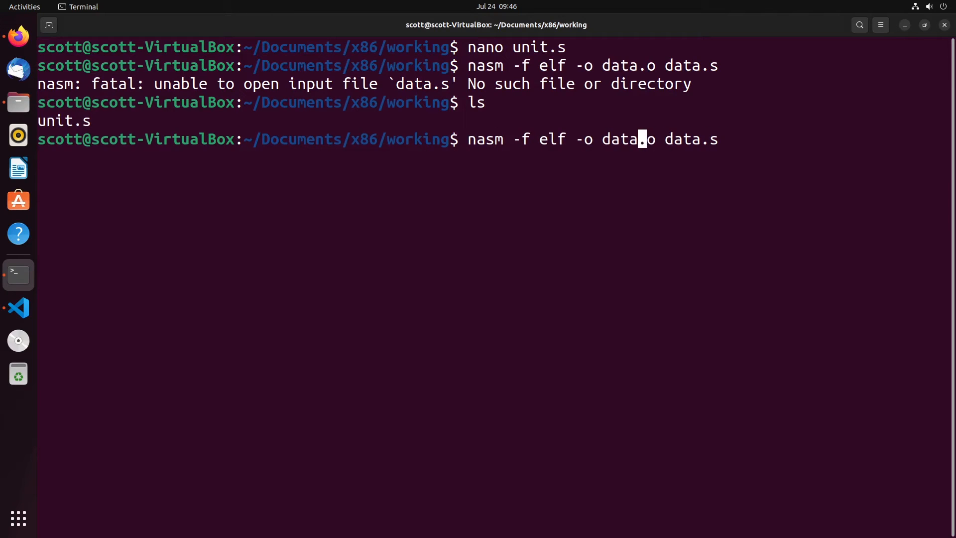
{"action": "type", "text": "unit"}
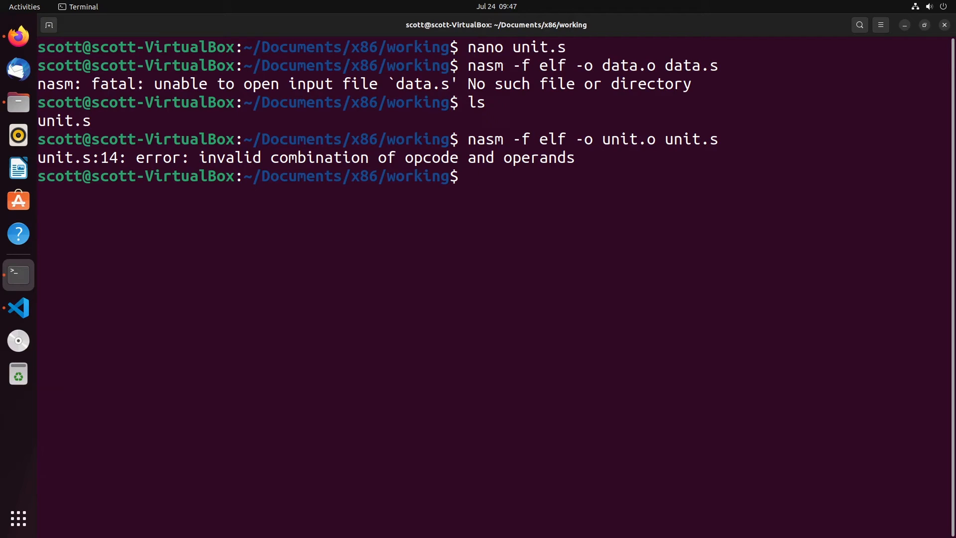
- Reopen unit.s, fix line 14 to MOV eax,1, and save
{"action": "type", "text": "nano unit.s"}
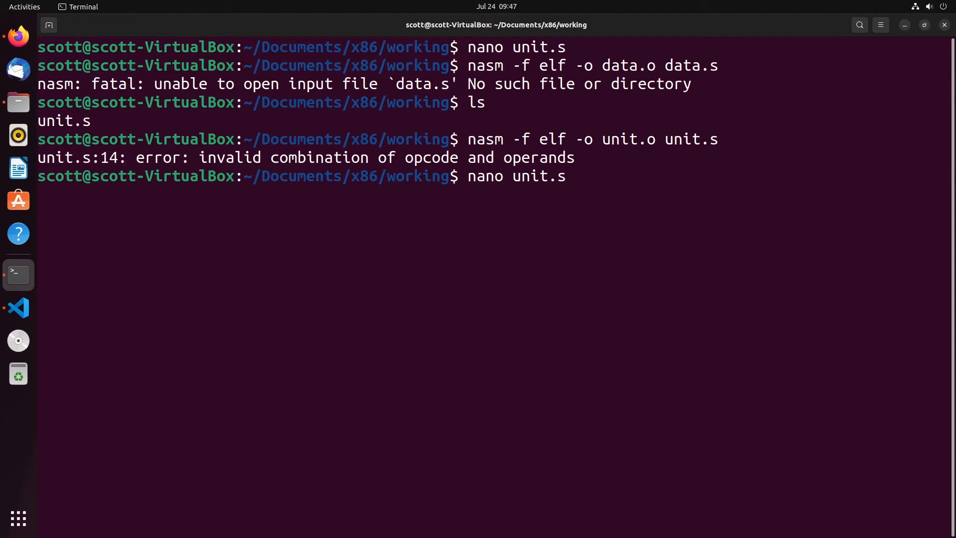
{"action": "key", "text": "Return"}
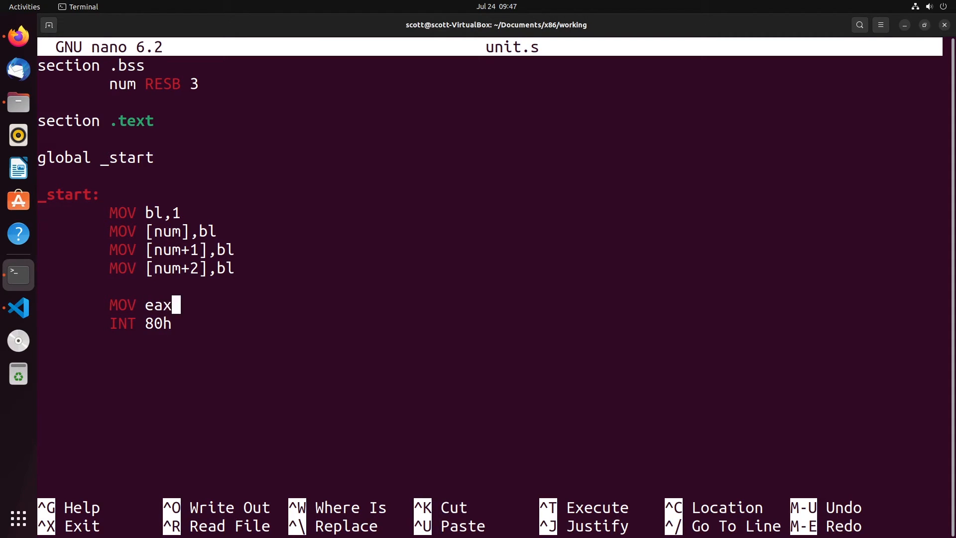
{"action": "type", "text": ",1"}
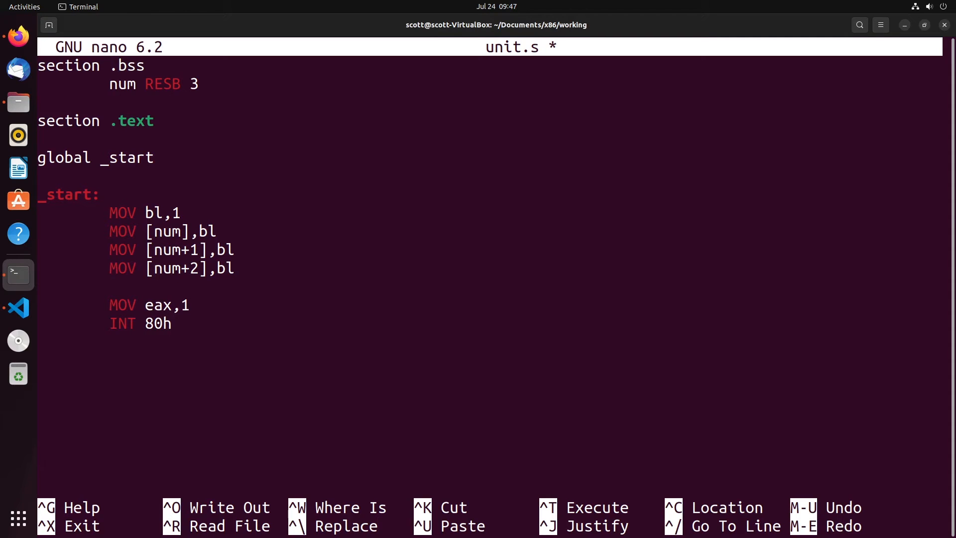
{"action": "key", "text": "ctrl+o"}
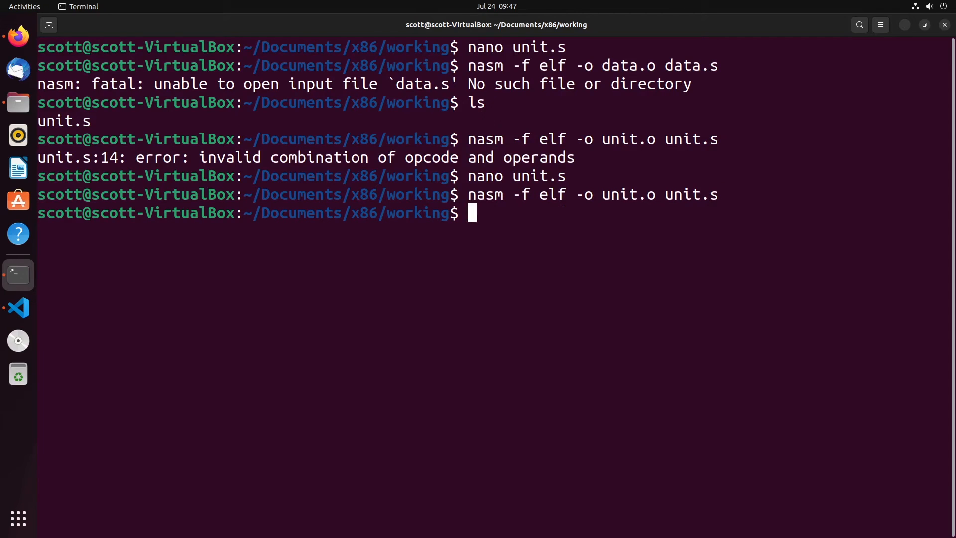
- Link unit.o into the unit executable with ld -m elf_i386
{"action": "type", "text": "ld"}
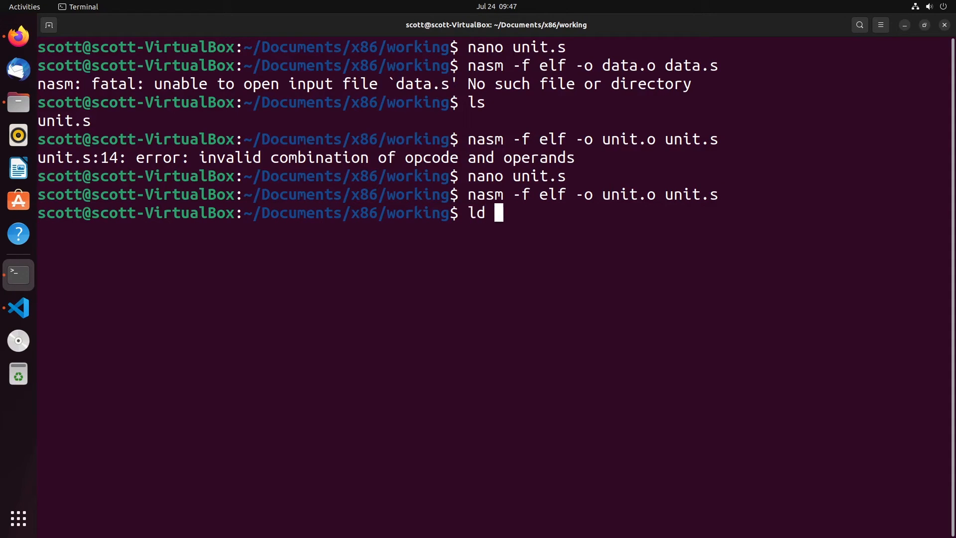
{"action": "type", "text": "-m elf_"}
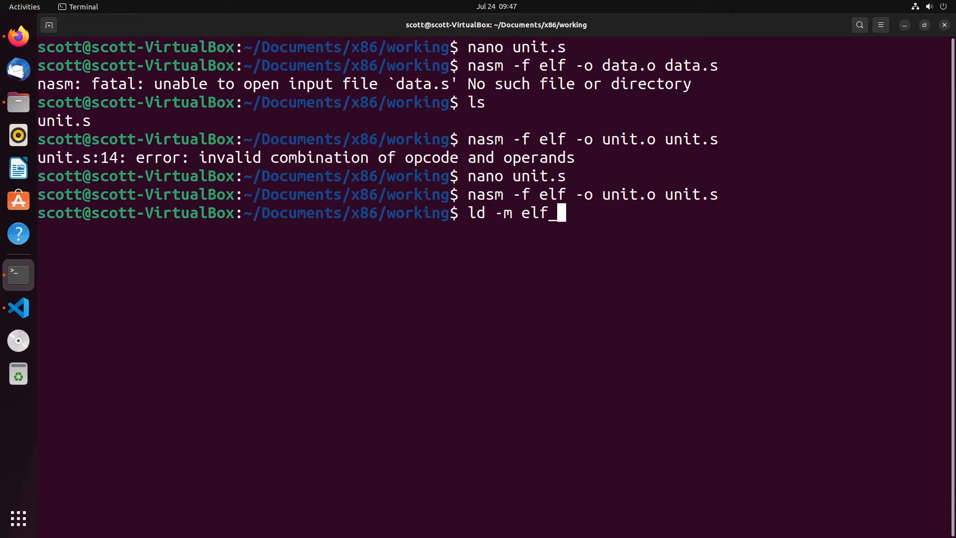
{"action": "type", "text": "i386 -o unit"}
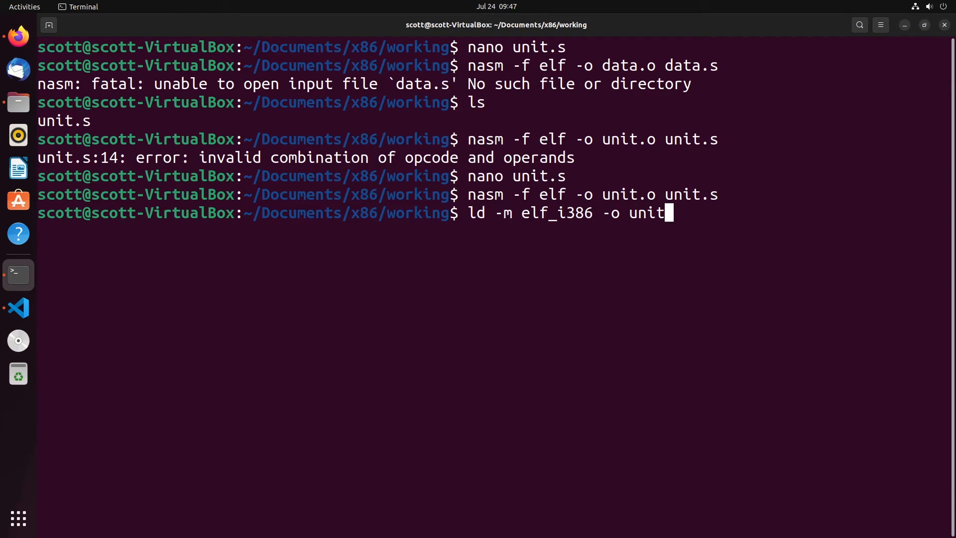
{"action": "type", "text": "unit.o"}
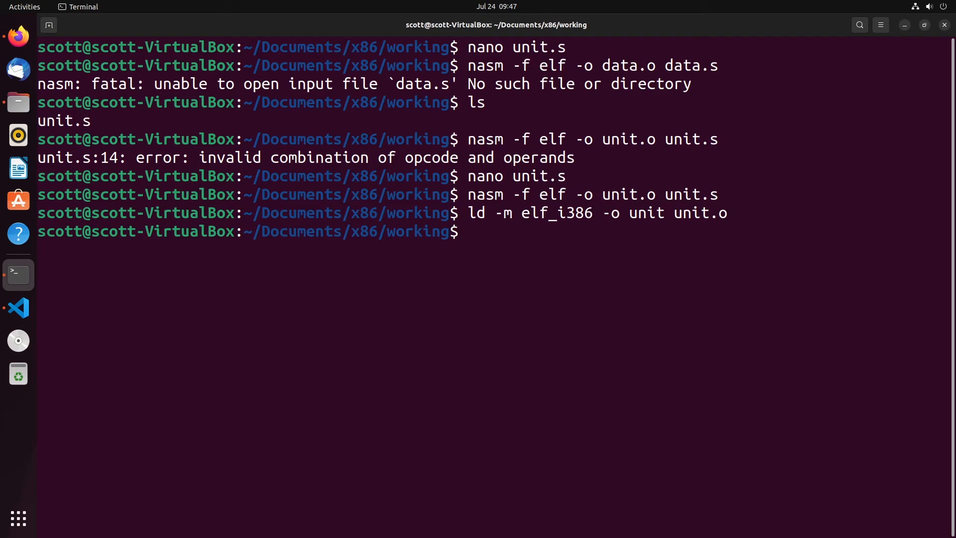
- Load unit in GDB, break at _start, show the asm layout, and run
{"action": "type", "text": "gdb unit"}
{"action": "type", "text": "break"}
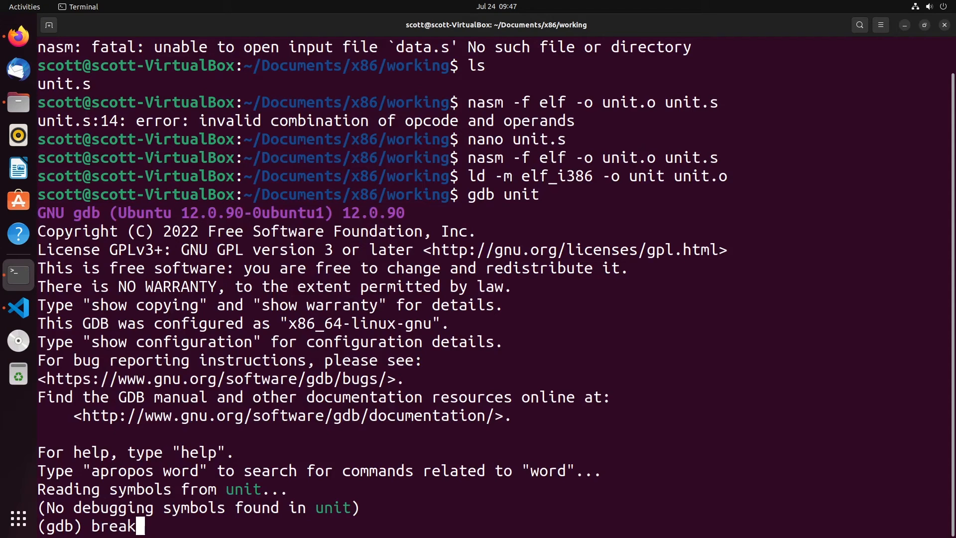
{"action": "type", "text": "_start"}
{"action": "type", "text": "layout asm"}
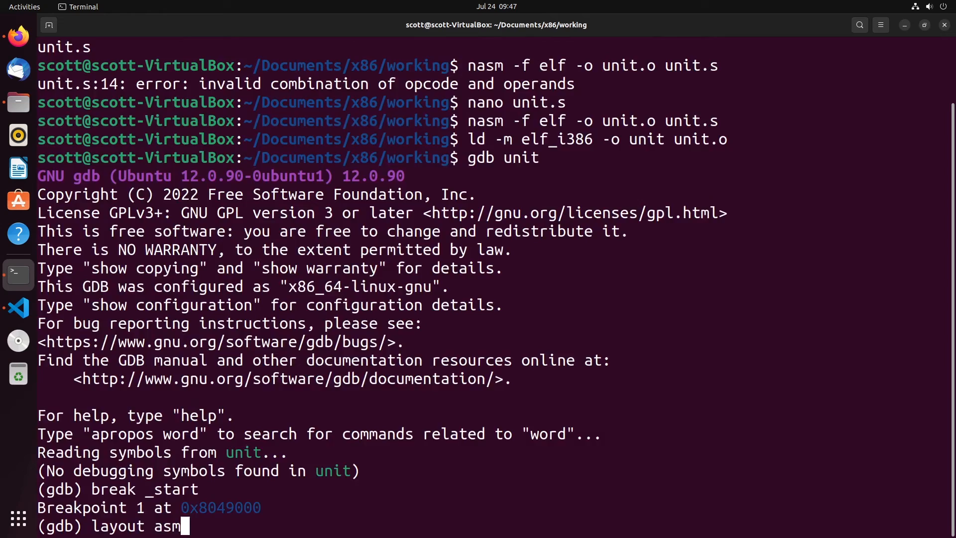
{"action": "key", "text": "Return"}
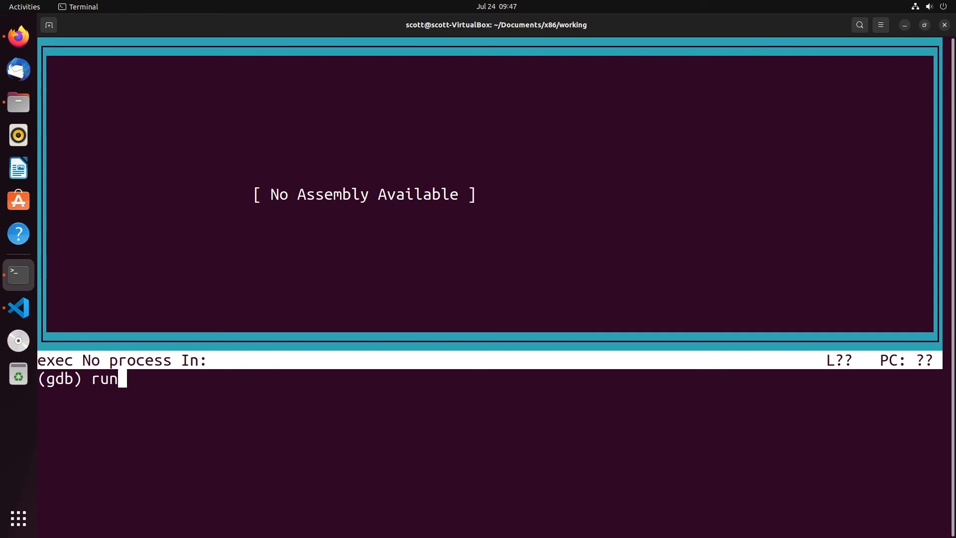
{"action": "key", "text": "Return"}
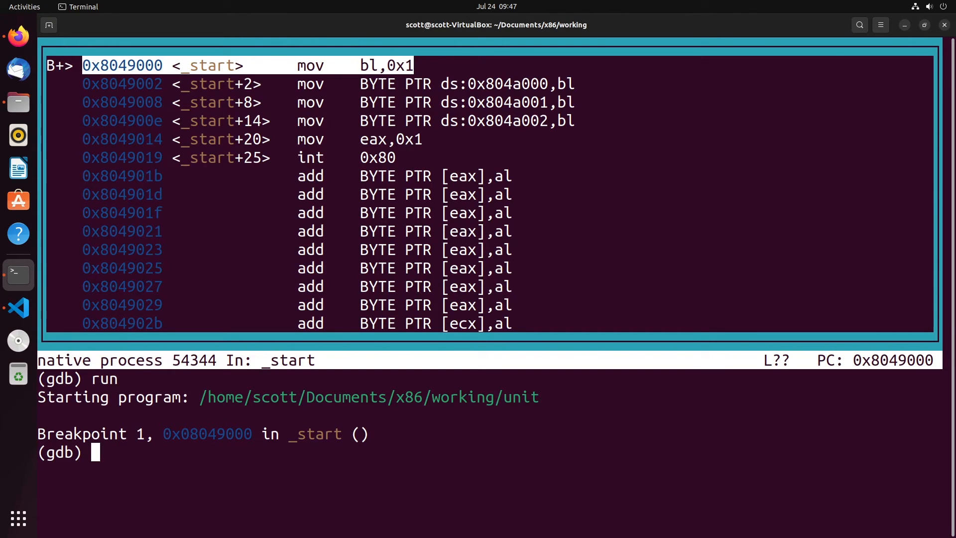
- Examine memory at 0x804a000 with x/x and stepi through the first byte writes
{"action": "type", "text": "x/x 0x"}
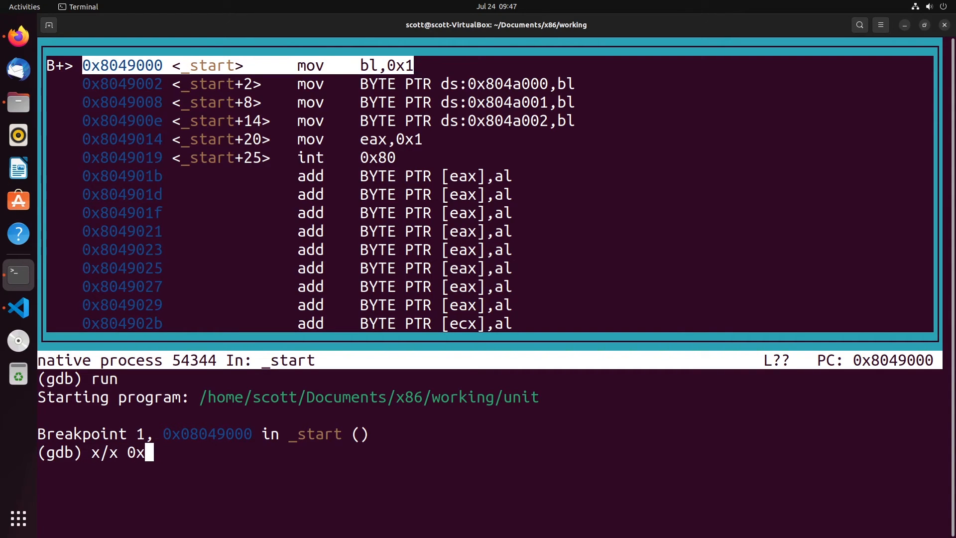
{"action": "type", "text": "804a000"}
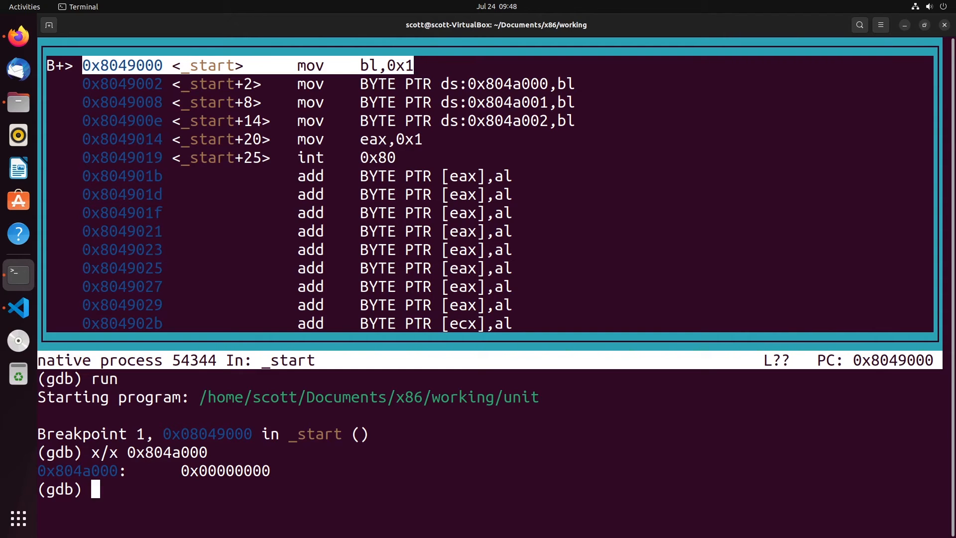
{"action": "type", "text": "stepi"}
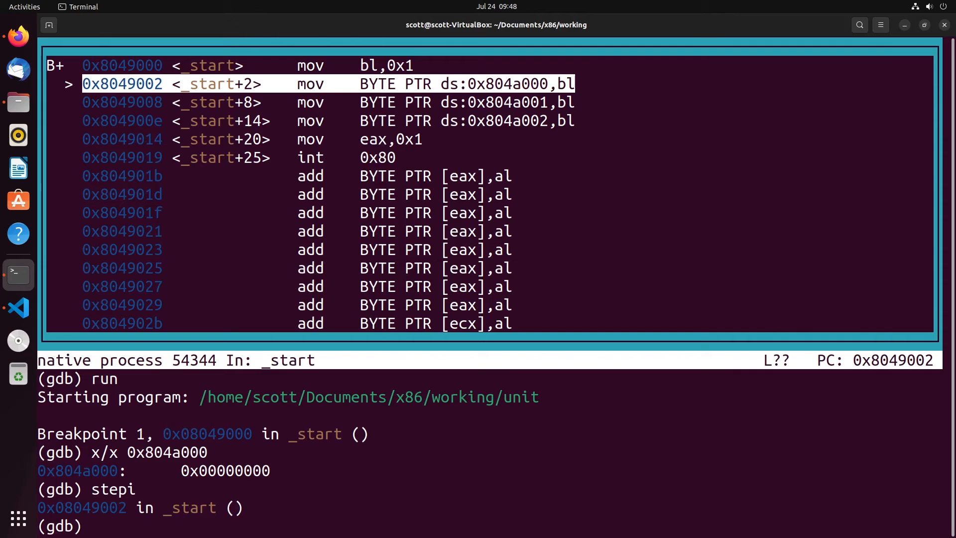
{"action": "type", "text": "stepi"}
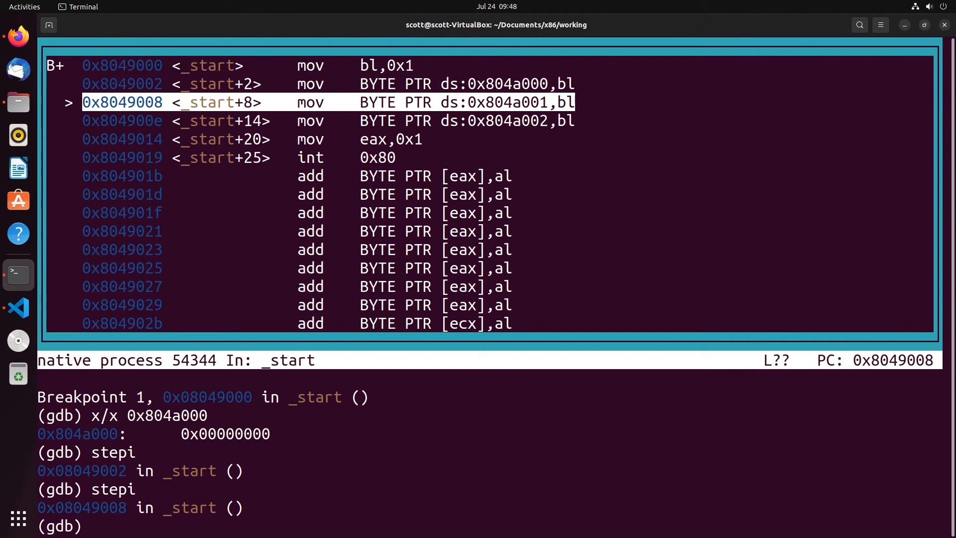
{"action": "type", "text": "x/x 0x804a000"}
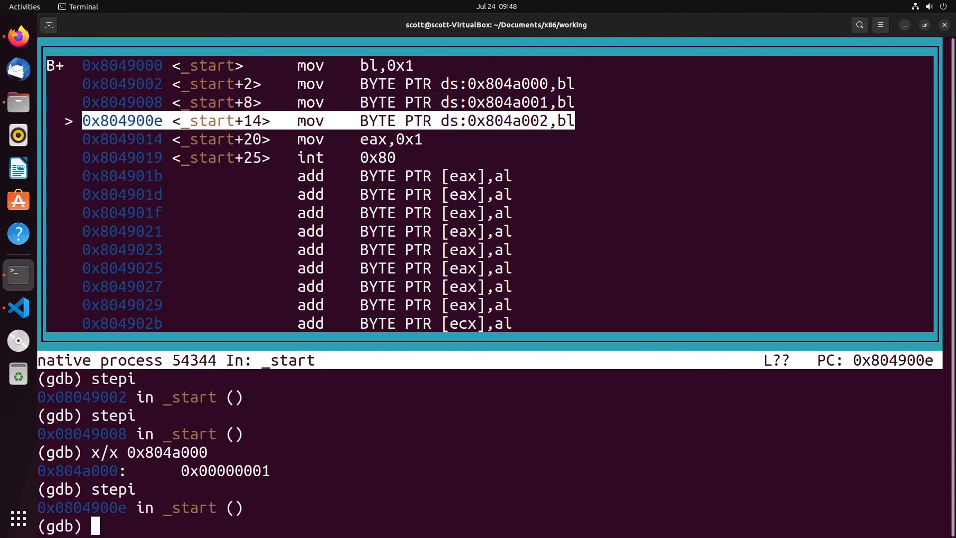
- Examine 0x804a000, stepi once, then re-examine to see 0x00010101
{"action": "type", "text": "x/x 9"}
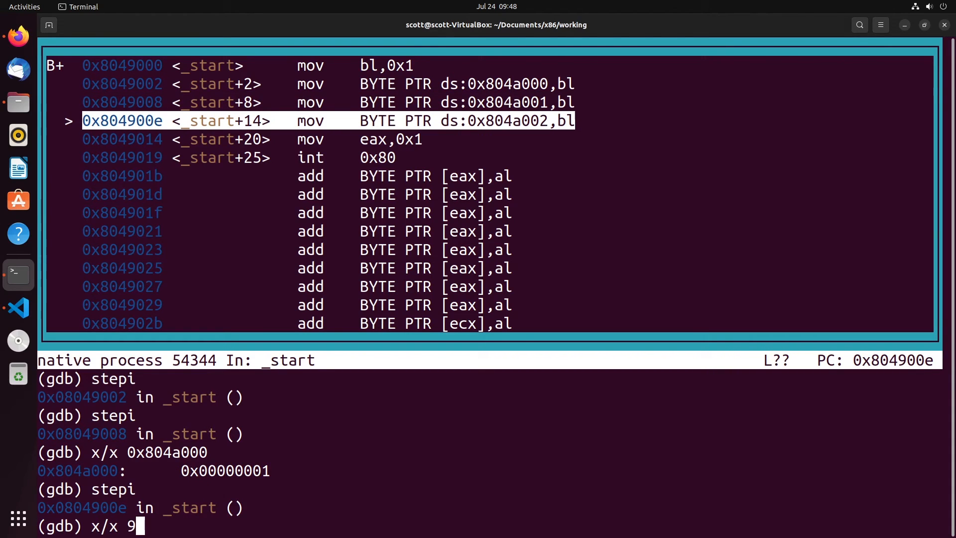
{"action": "type", "text": "x8"}
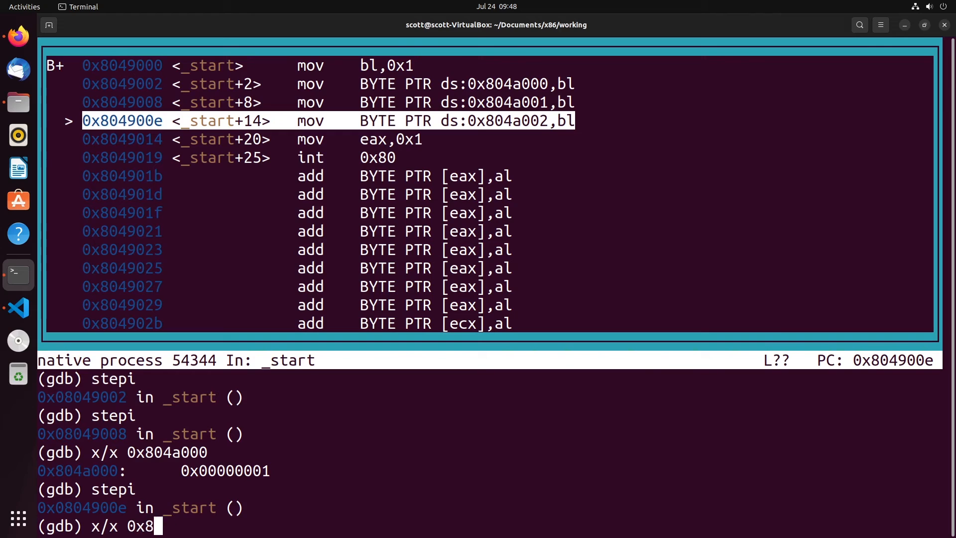
{"action": "key", "text": "Return"}
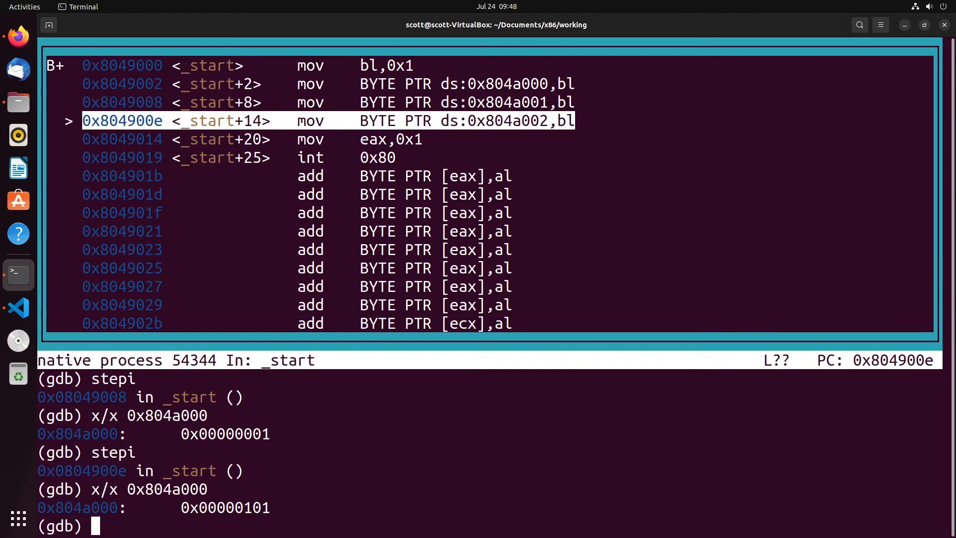
{"action": "type", "text": "ste"}
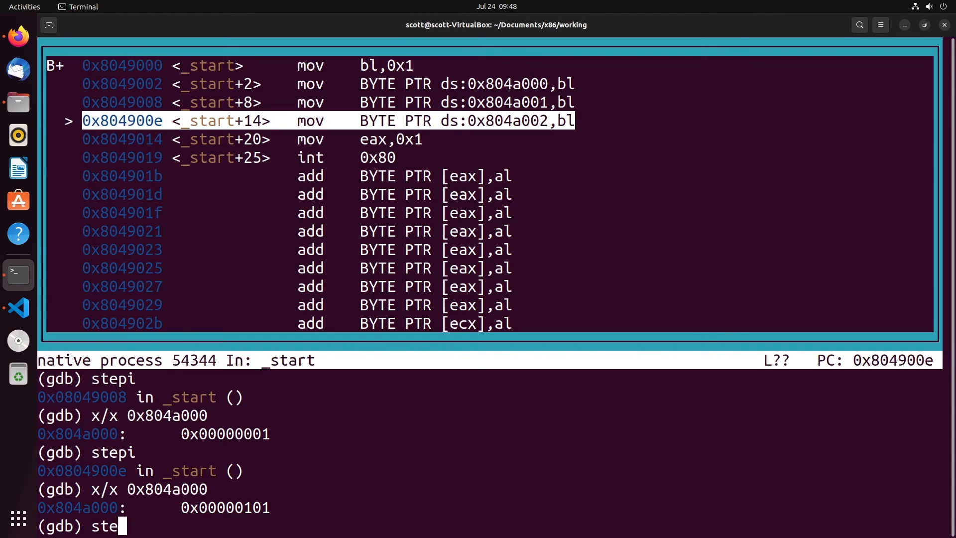
{"action": "key", "text": "Return"}
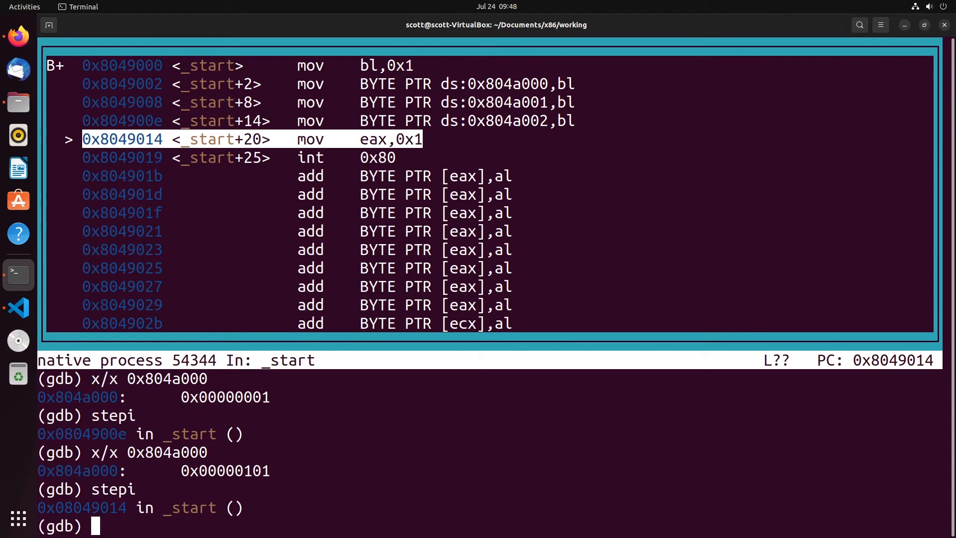
{"action": "type", "text": "x/x804"}
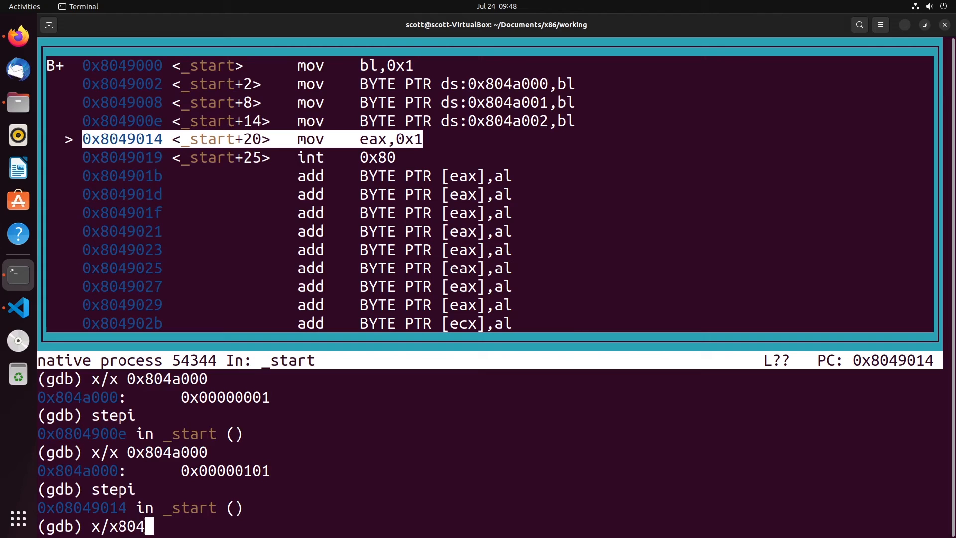
{"action": "key", "text": "BackSpace"}
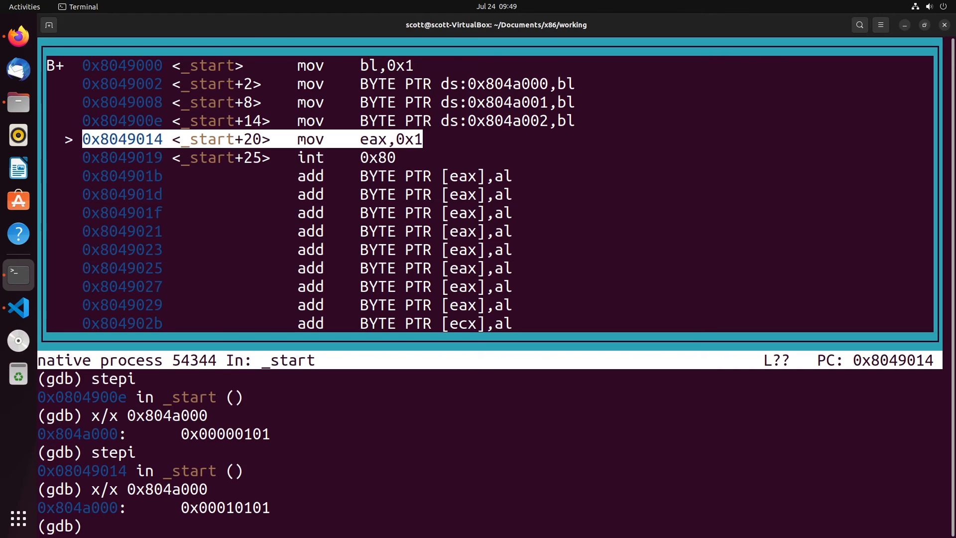
- Quit gdb and add a .data section declaring num2 DB 3 DUP(2) to unit.s
{"action": "type", "text": "quit"}
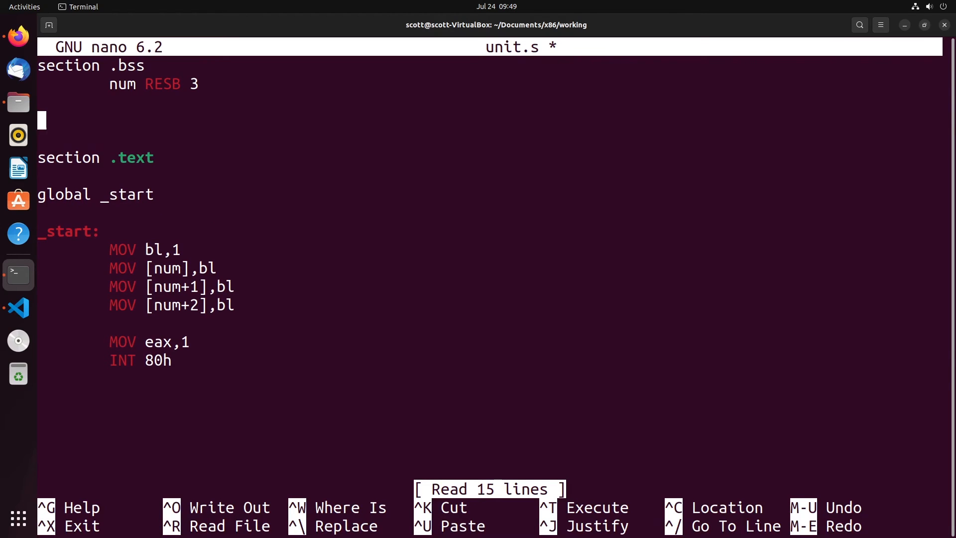
{"action": "type", "text": "section .data"}
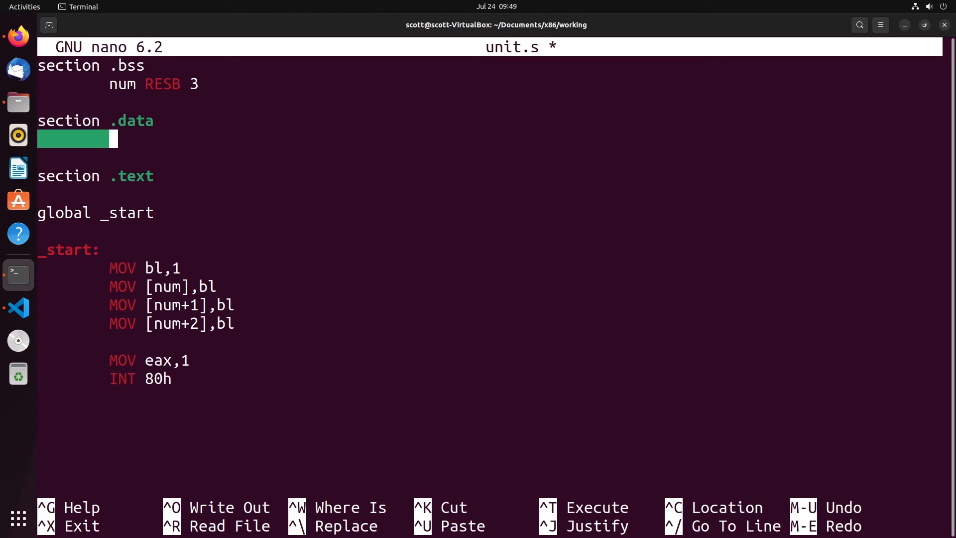
{"action": "type", "text": "num3"}
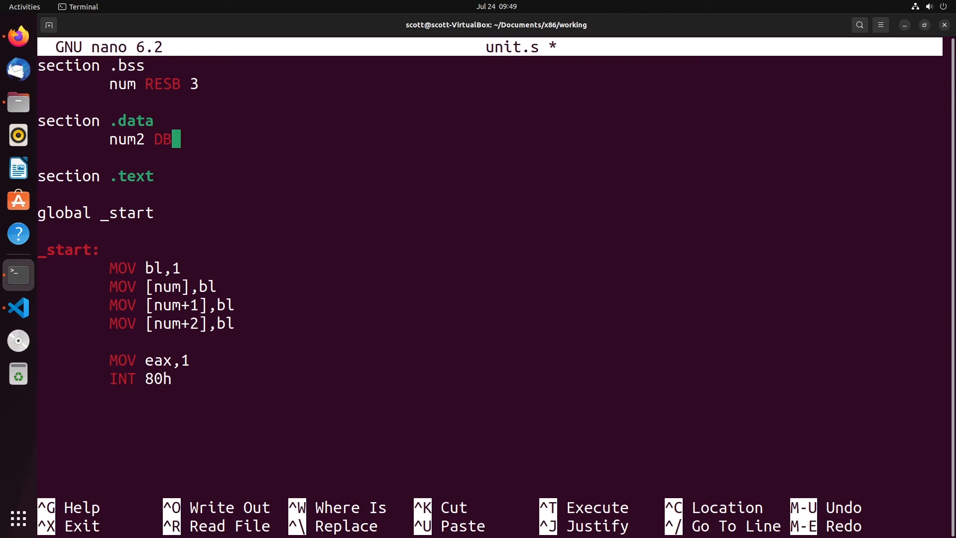
{"action": "type", "text": "3"}
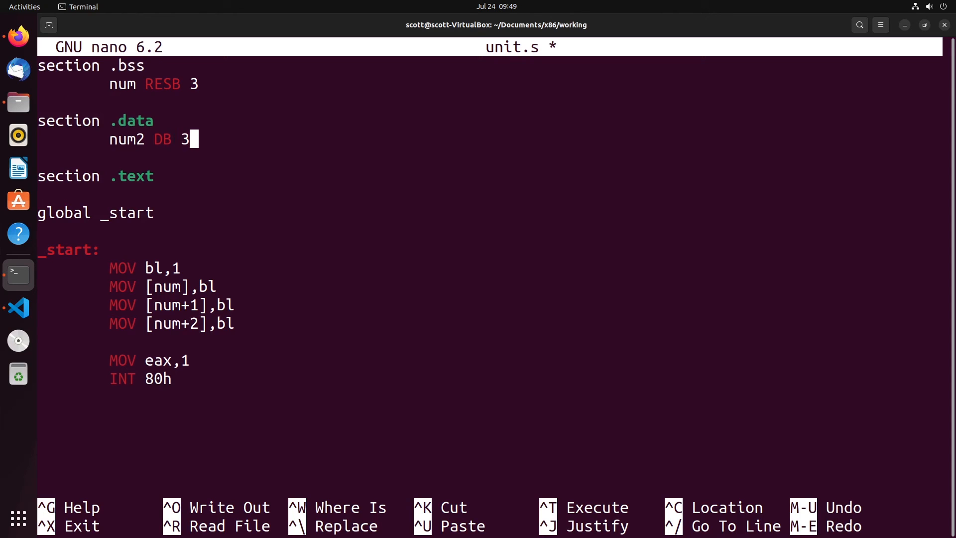
{"action": "type", "text": "DU"}
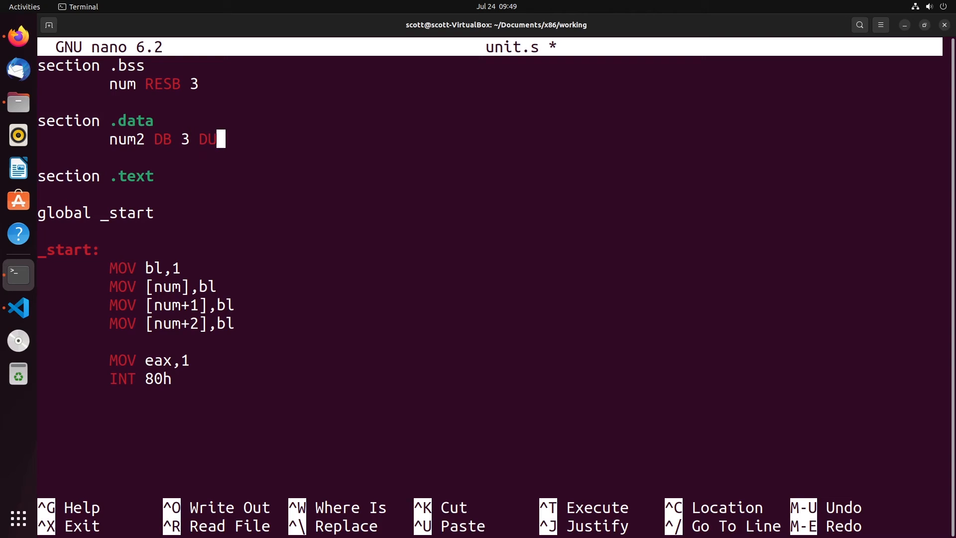
{"action": "type", "text": "P("}
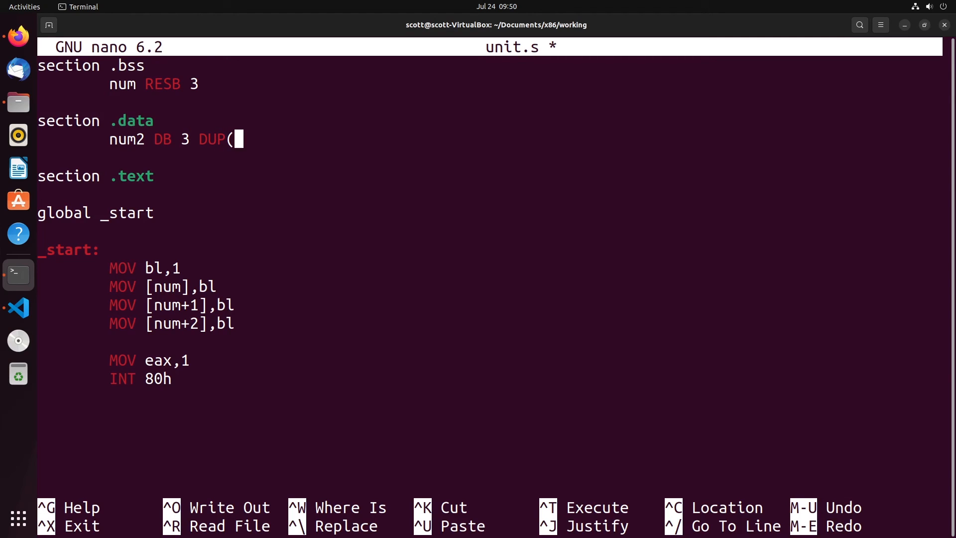
{"action": "type", "text": "2)"}
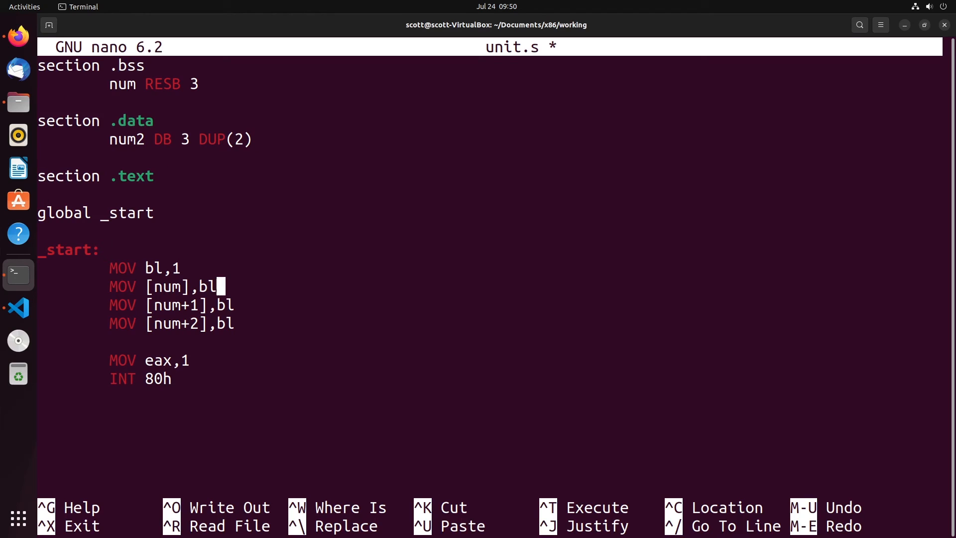
- Insert a new MOV bl,[num] line after MOV bl,1
{"action": "key", "text": "Return"}
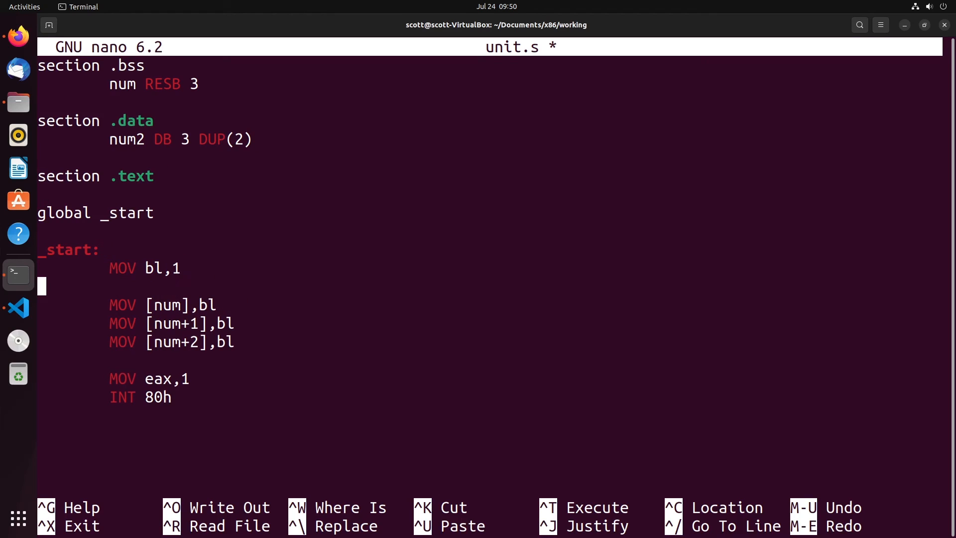
{"action": "type", "text": "MOV v"}
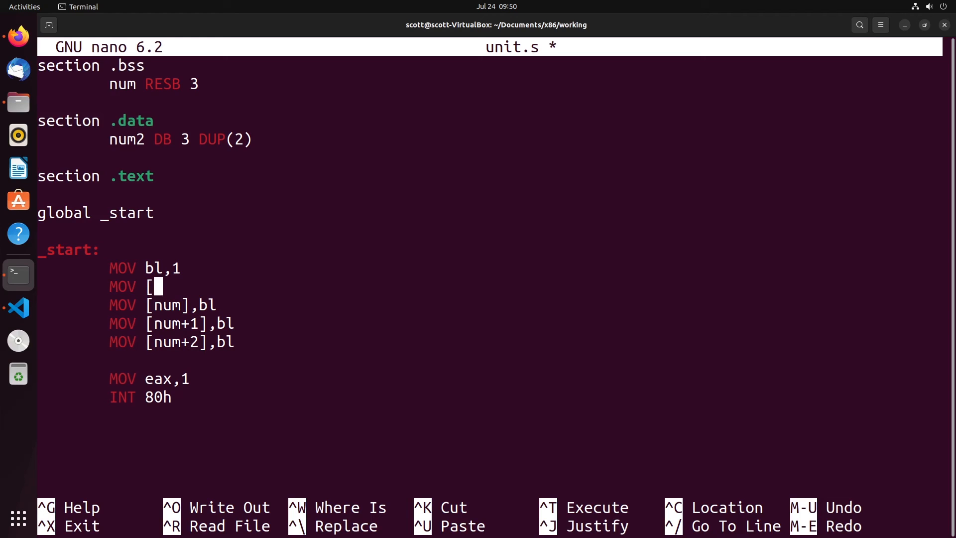
{"action": "type", "text": "bl,"}
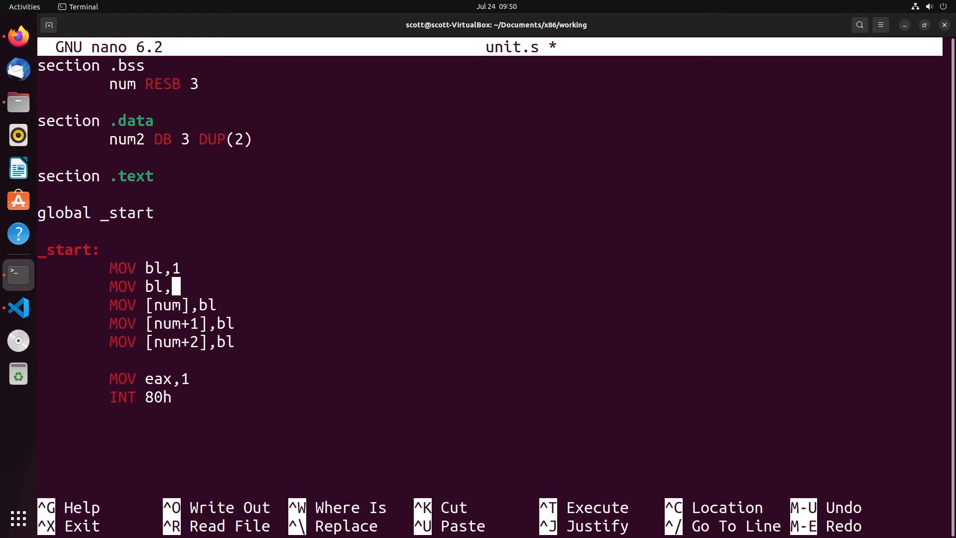
{"action": "type", "text": "[num]"}
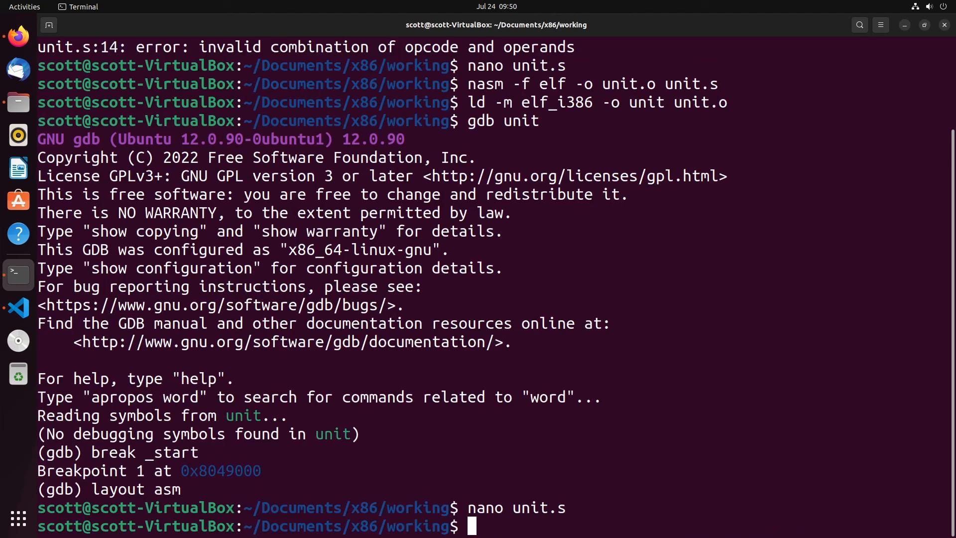
- Rebuild unit, break at _start in gdb, view the asm layout, and start examining 0x804a
{"action": "key", "text": "Return"}
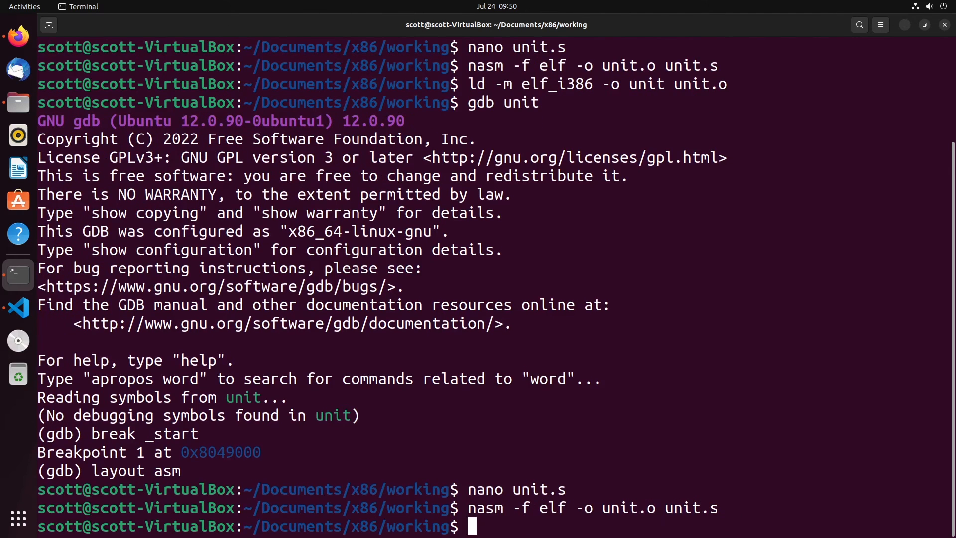
{"action": "type", "text": "gdb unit"}
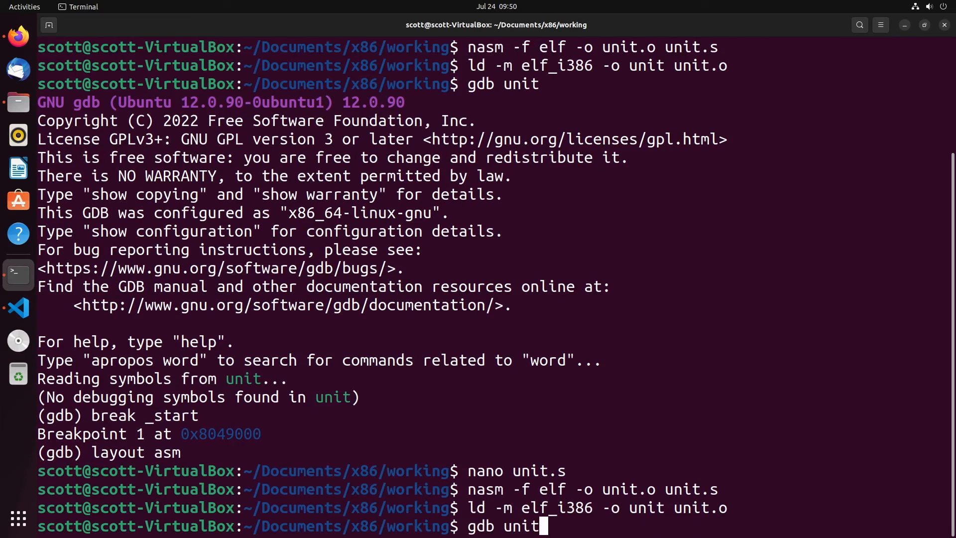
{"action": "type", "text": "break _start"}
{"action": "type", "text": "la"}
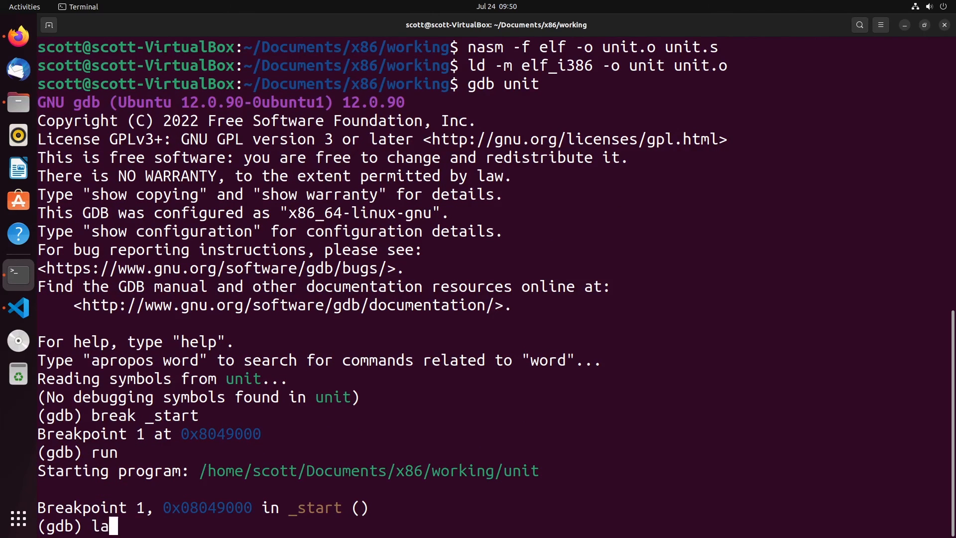
{"action": "key", "text": "Return"}
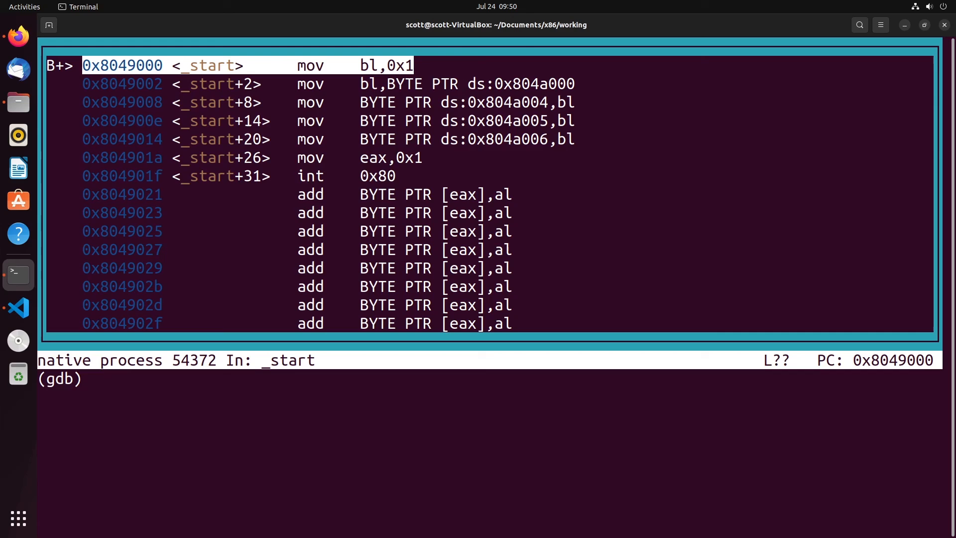
{"action": "type", "text": "x/x"}
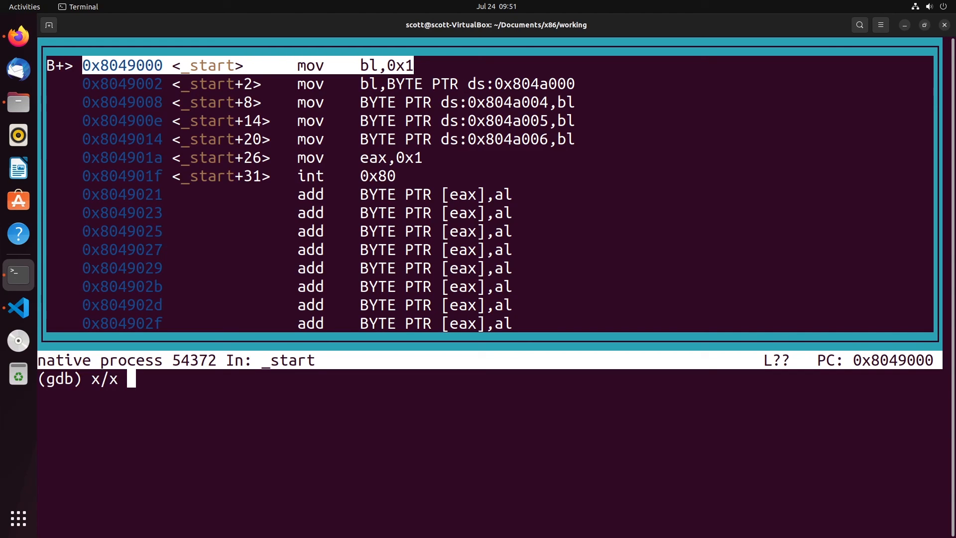
{"action": "type", "text": "0x804a"}
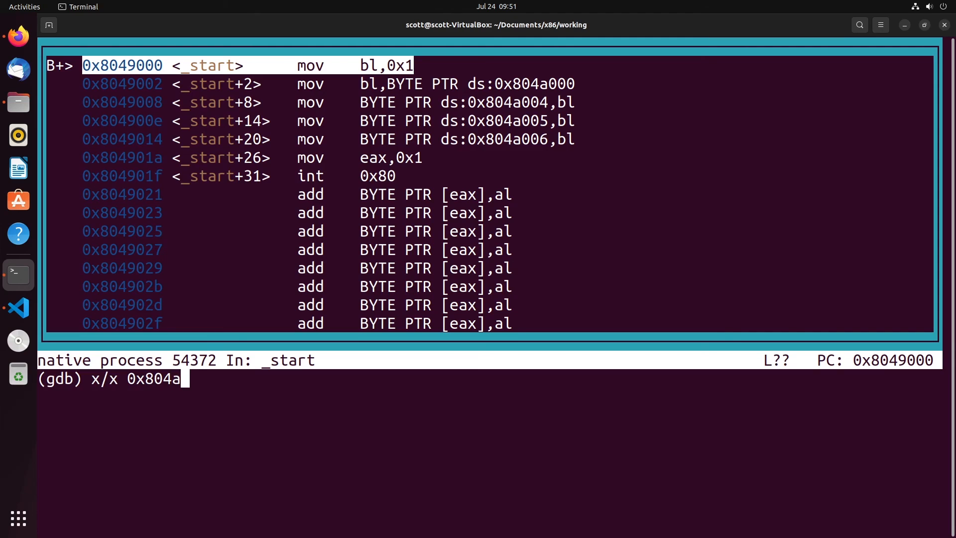